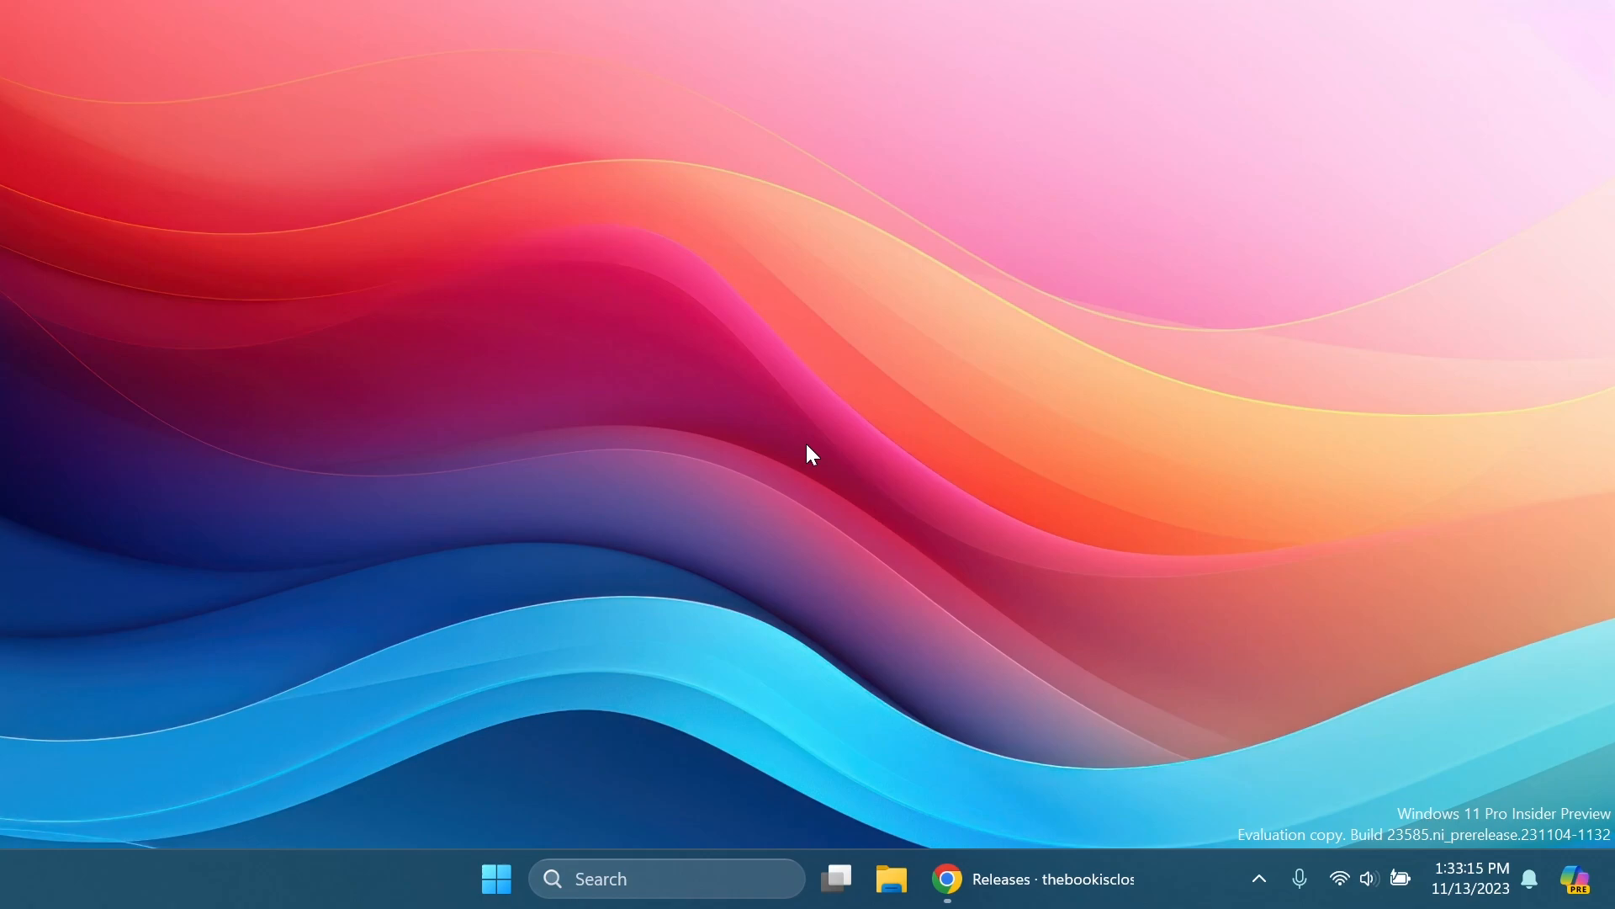
pyautogui.moveTo(792, 528)
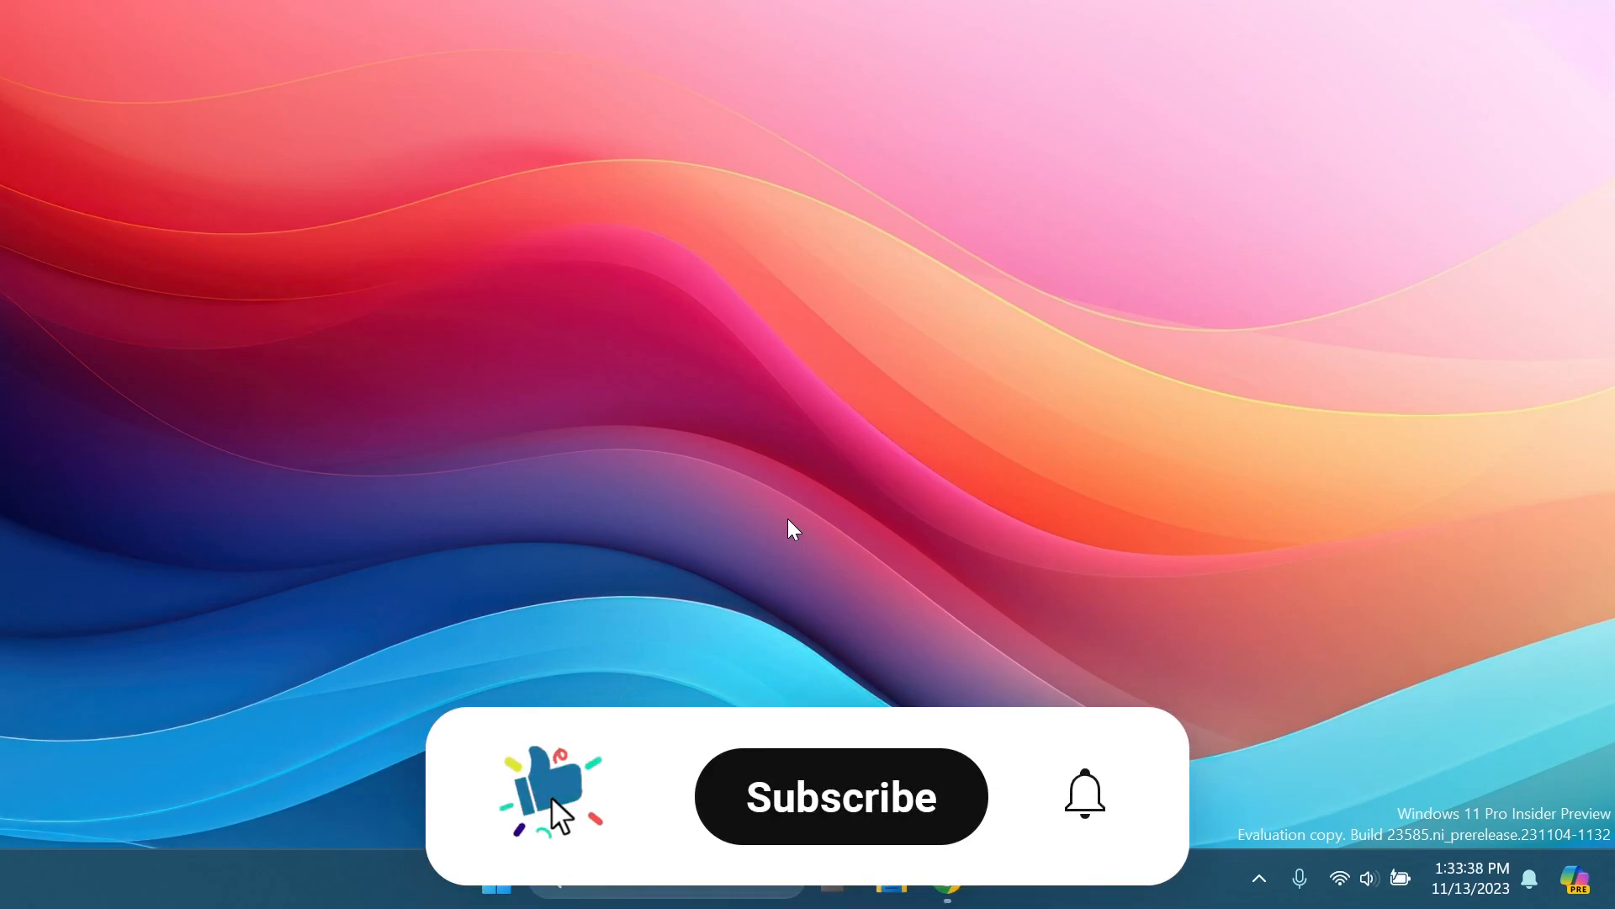
# Review the ViVeTool v0.3.3 release notes on the GitHub releases page in Chrome
pyautogui.click(839, 796)
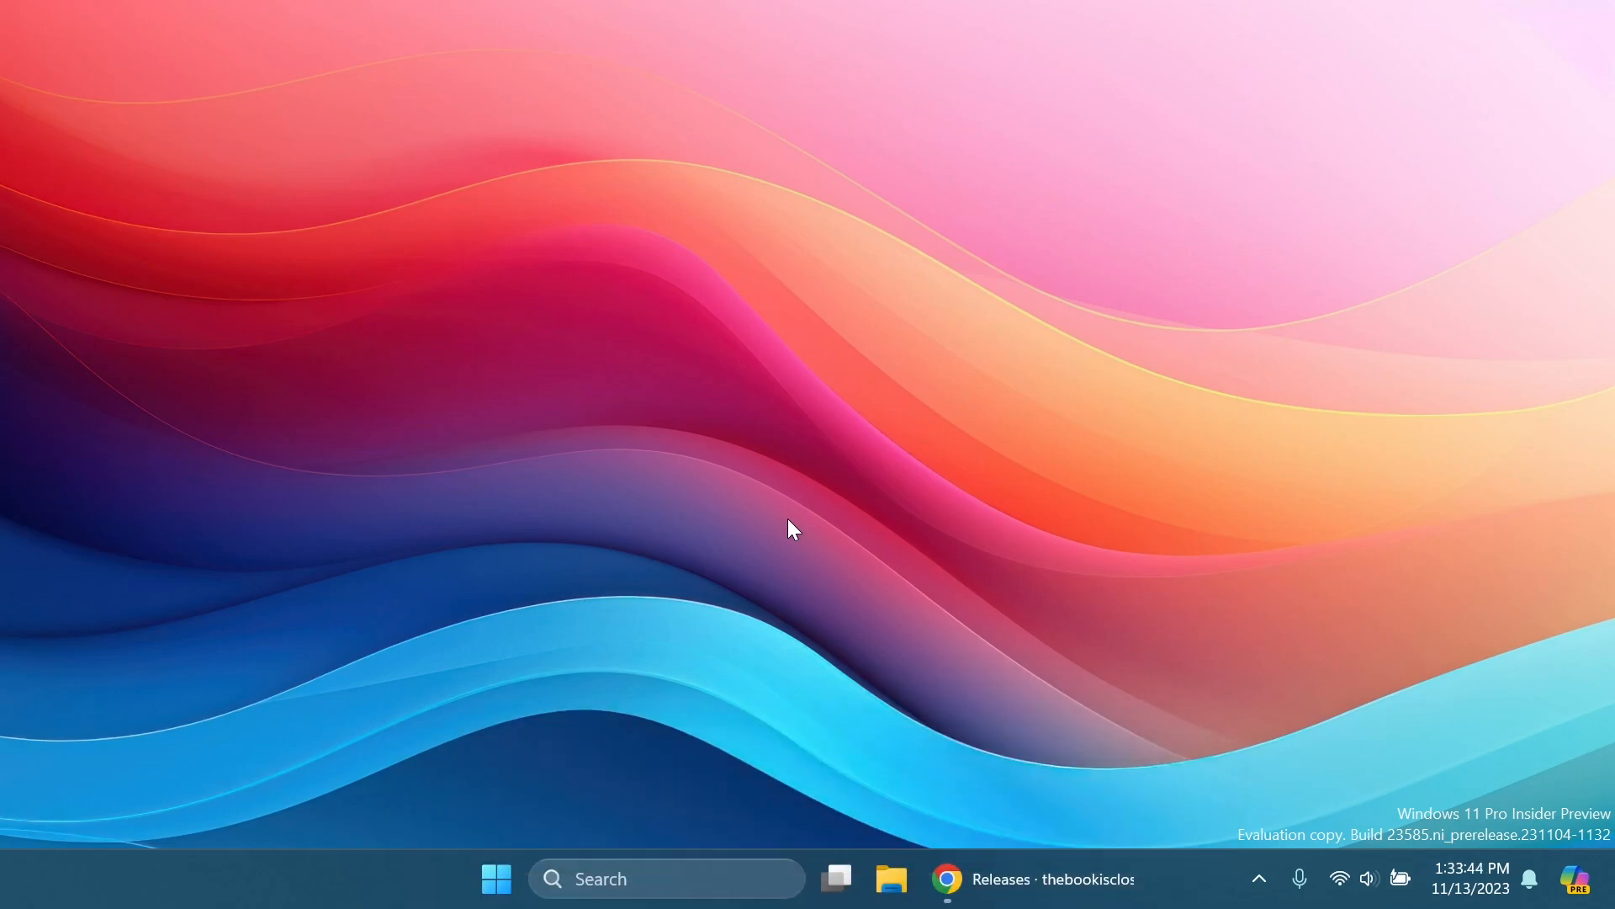
pyautogui.click(1031, 878)
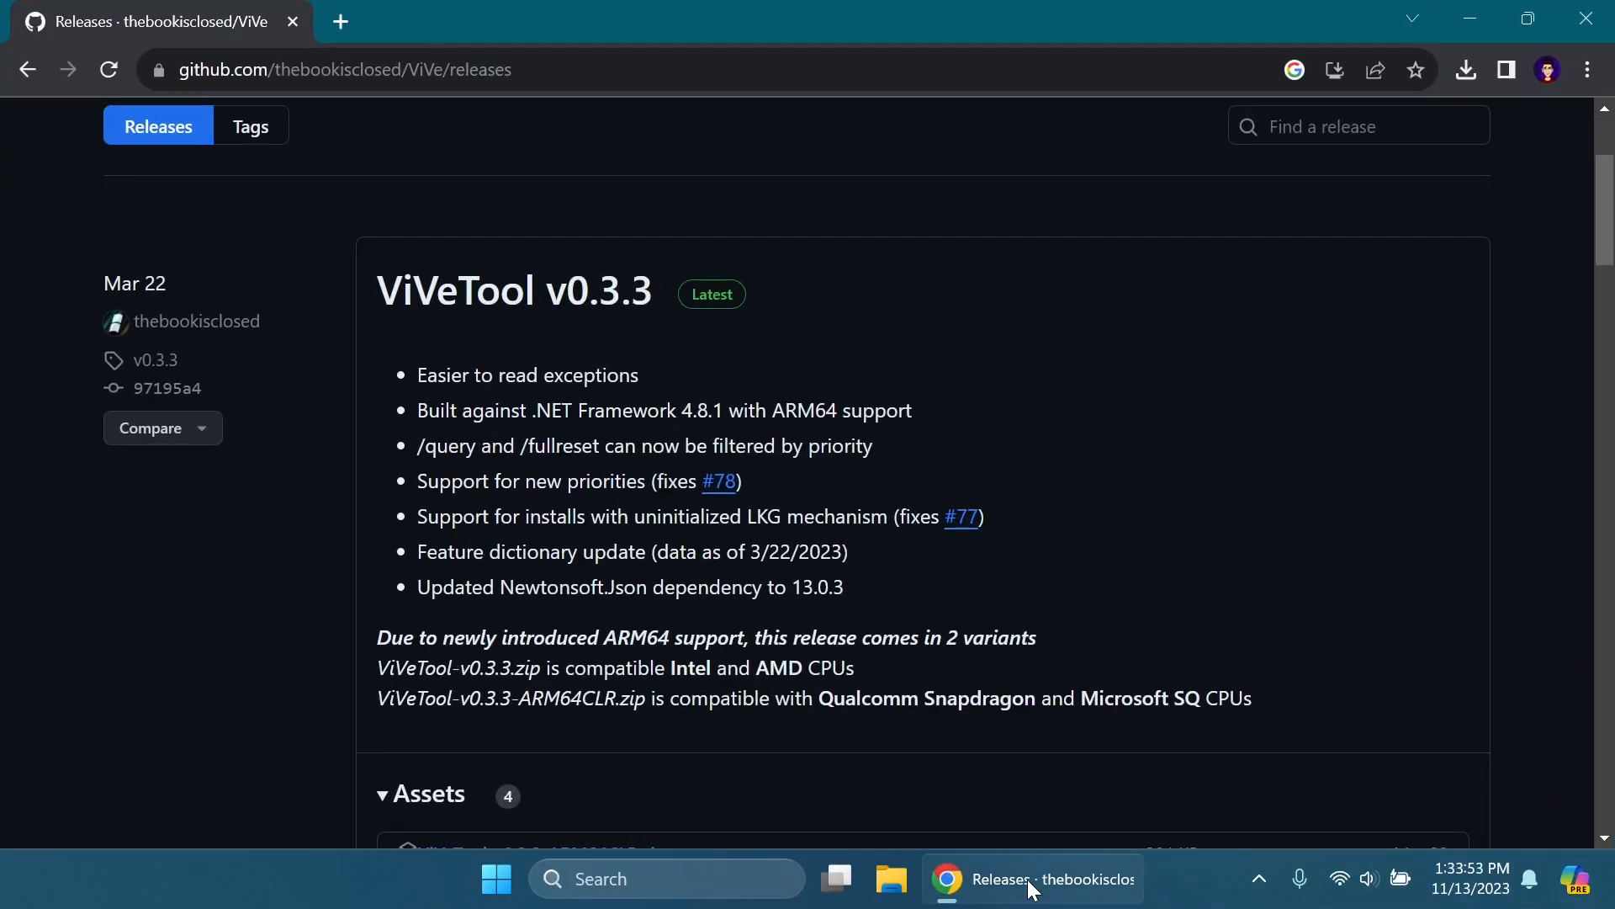
pyautogui.moveTo(520, 453)
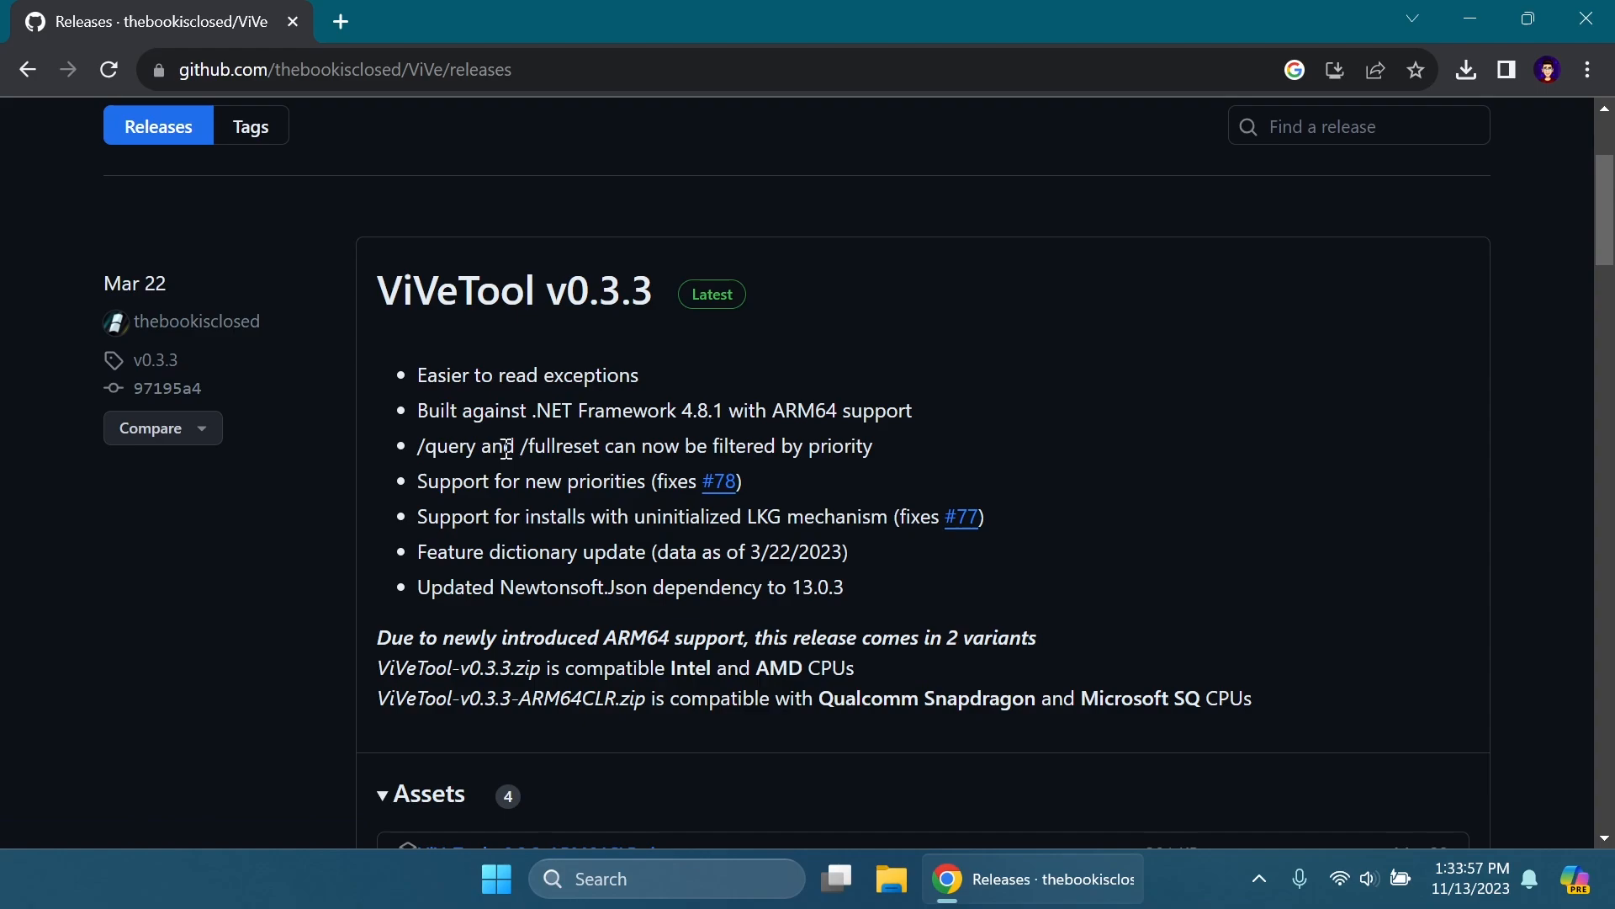
pyautogui.scroll(-3)
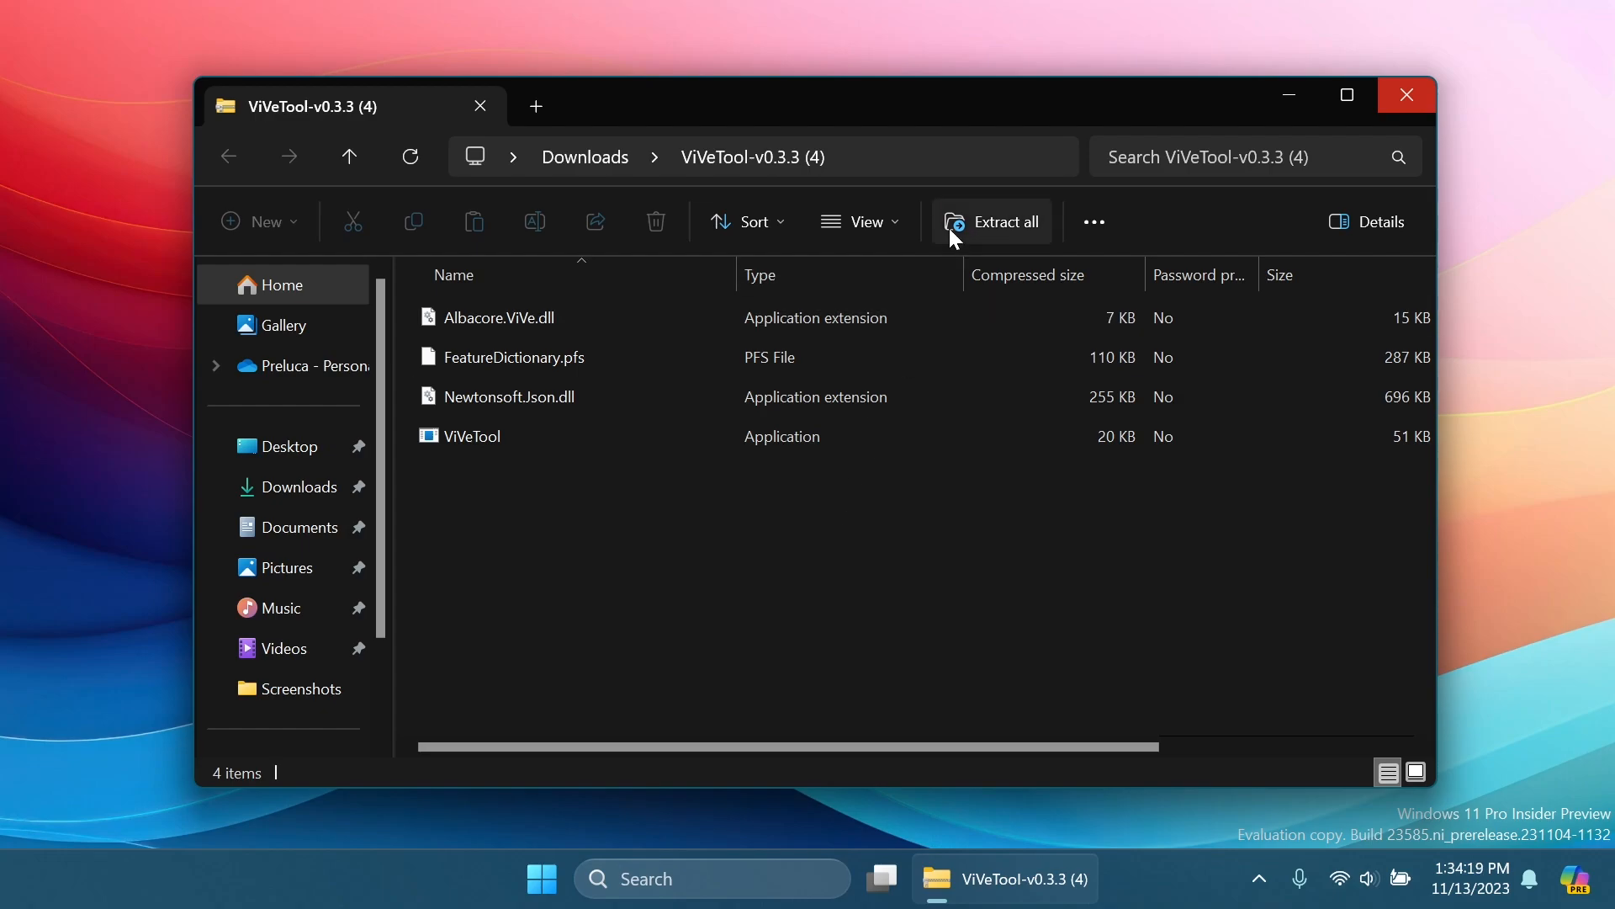
# Extract the ViVeTool archive's files into C:\Hidden Features
pyautogui.click(993, 220)
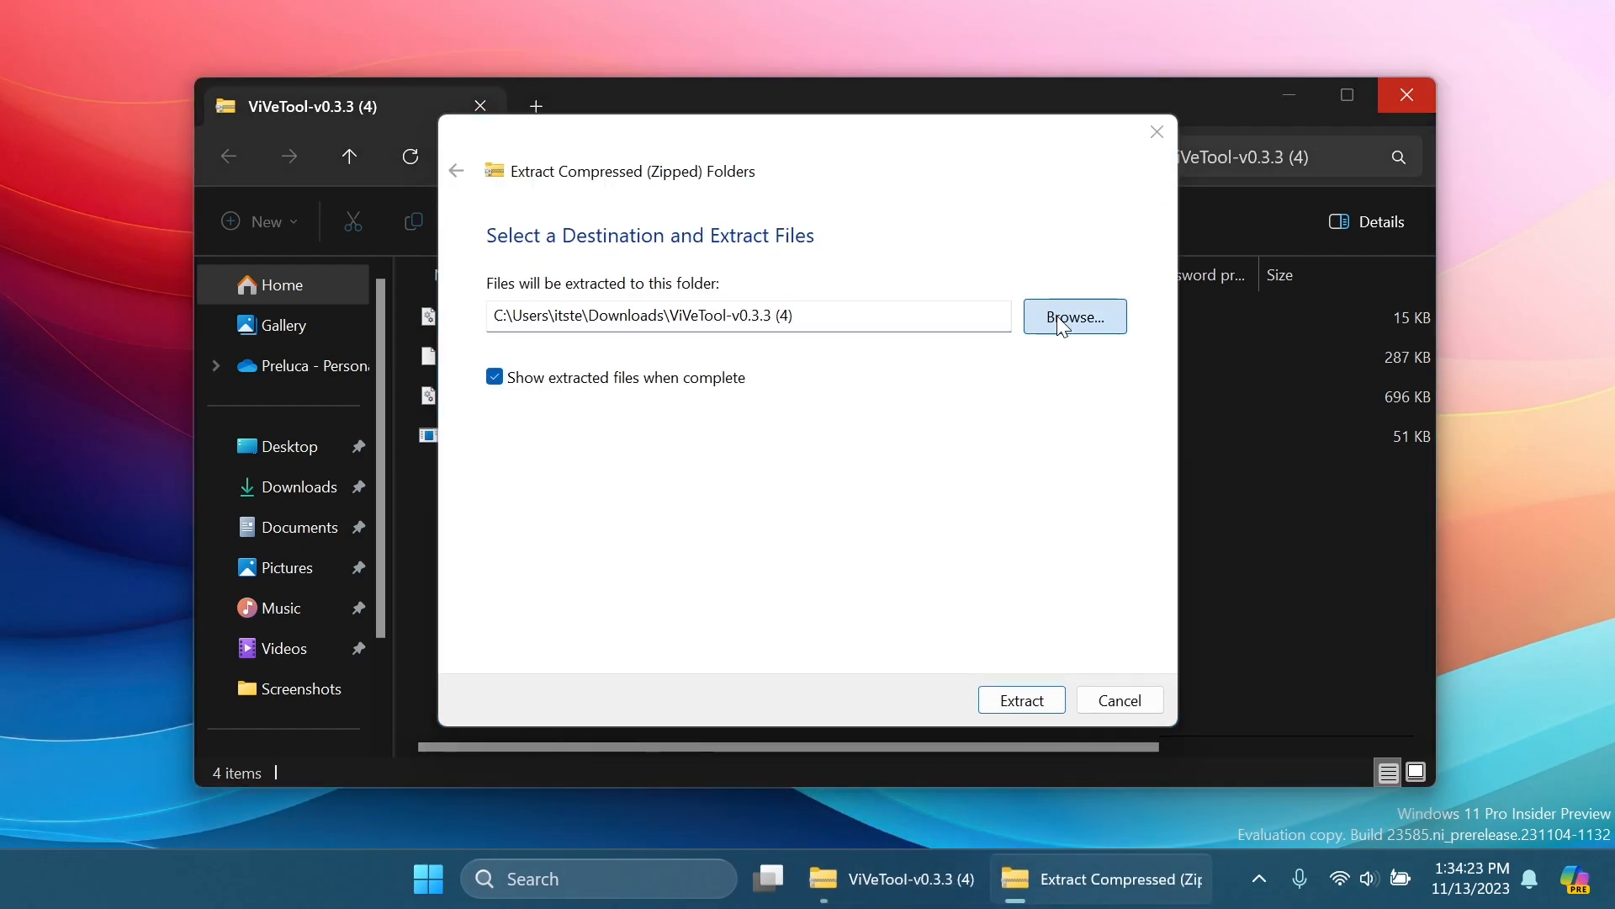
pyautogui.click(1073, 316)
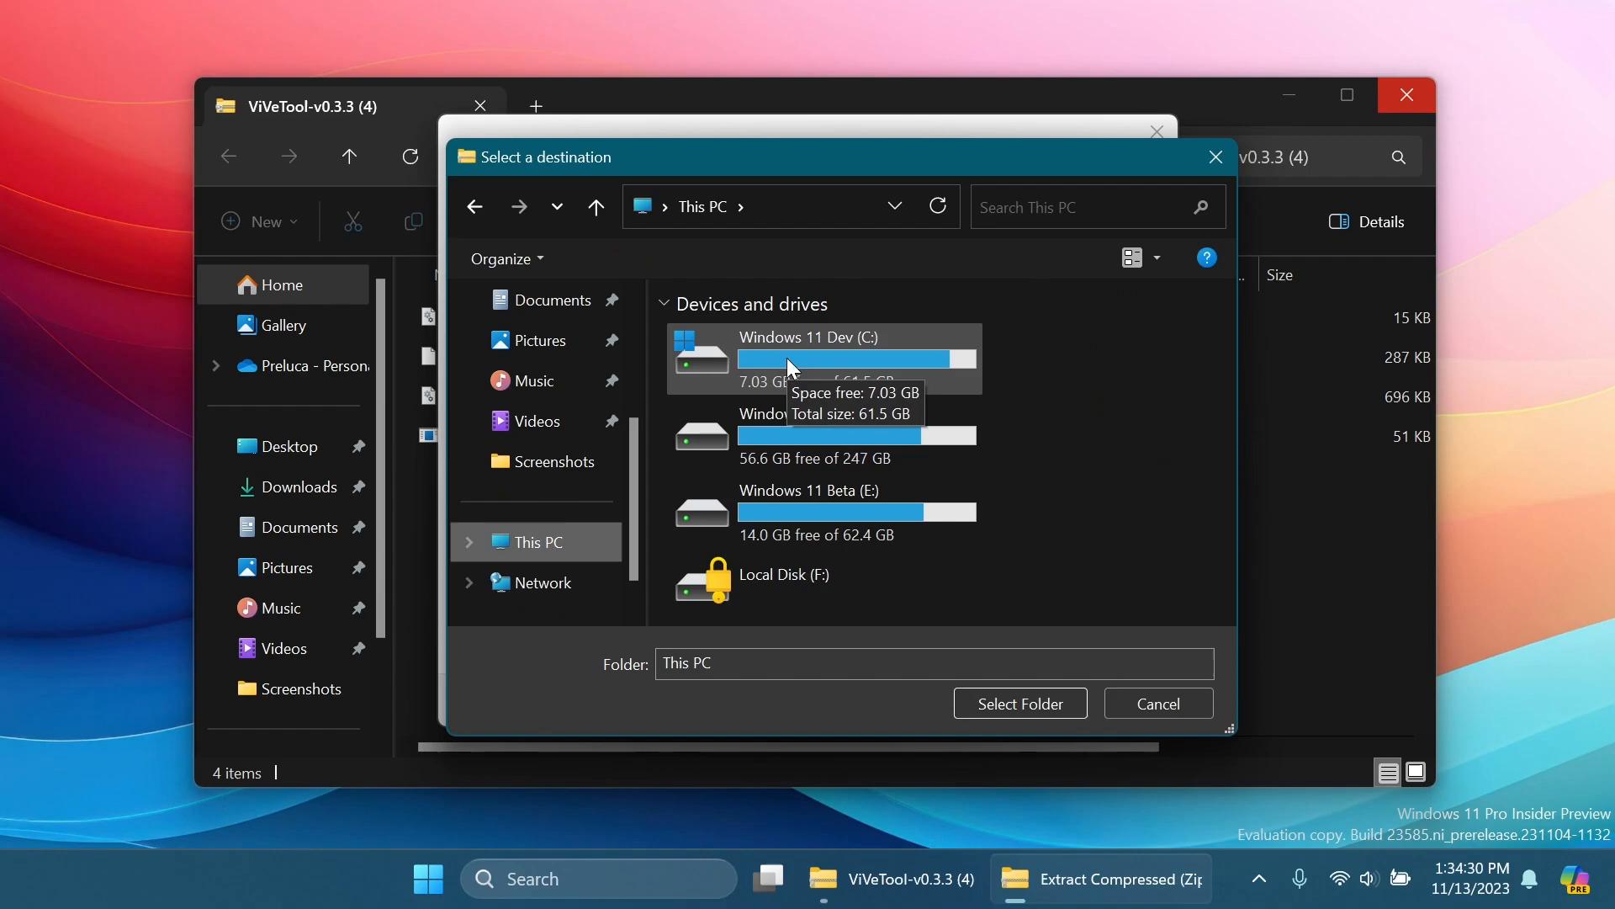
pyautogui.doubleClick(809, 357)
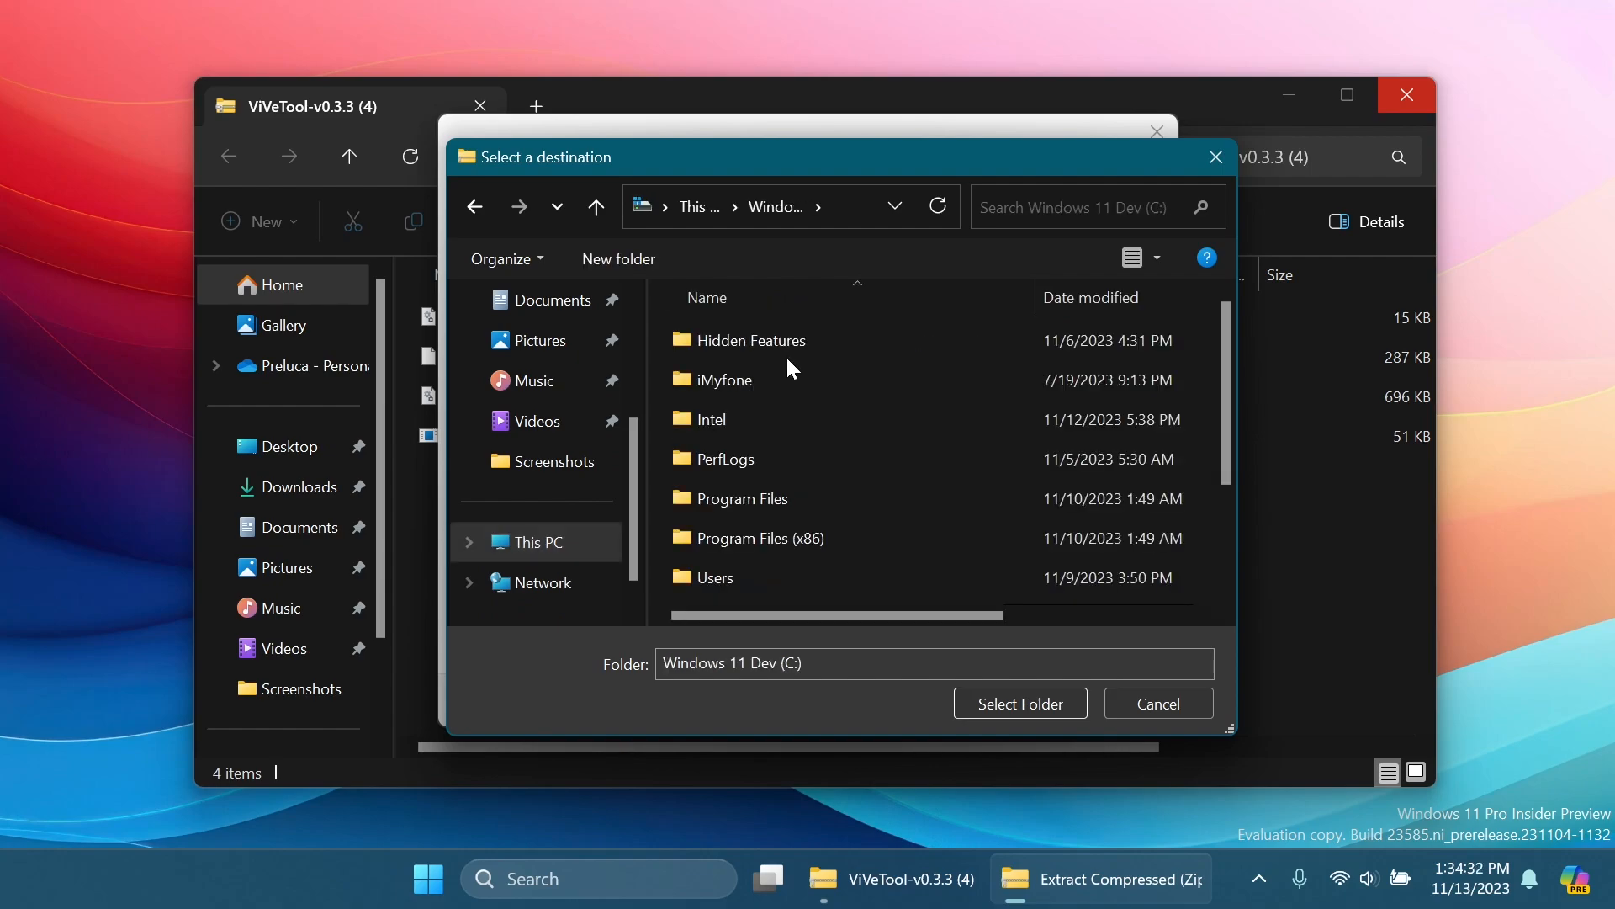
pyautogui.doubleClick(752, 339)
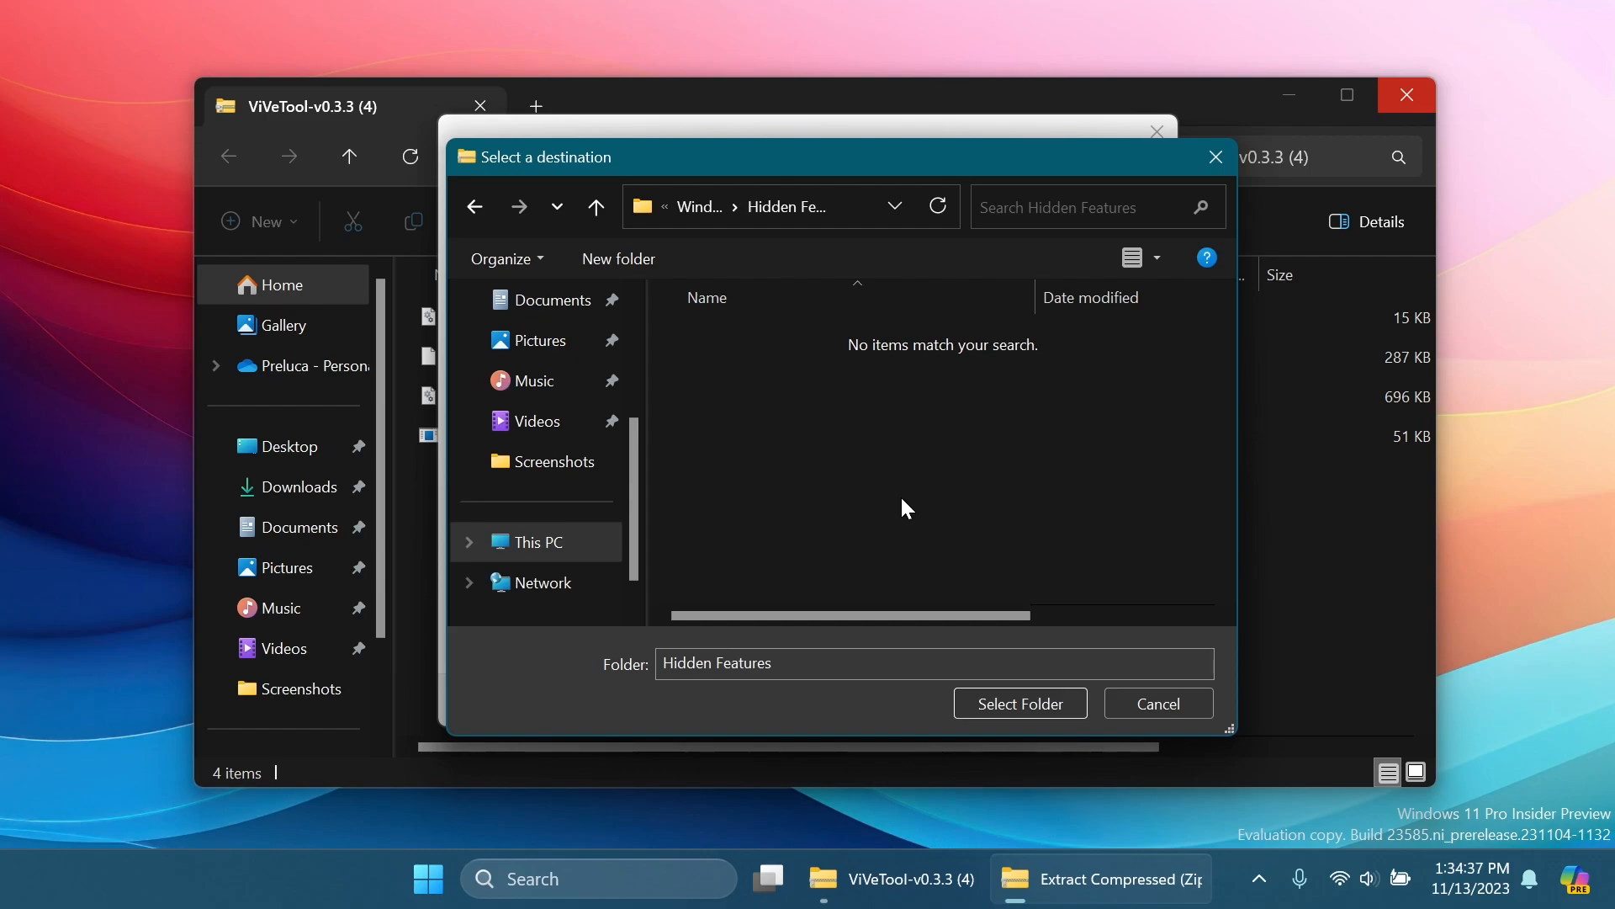
pyautogui.moveTo(1019, 703)
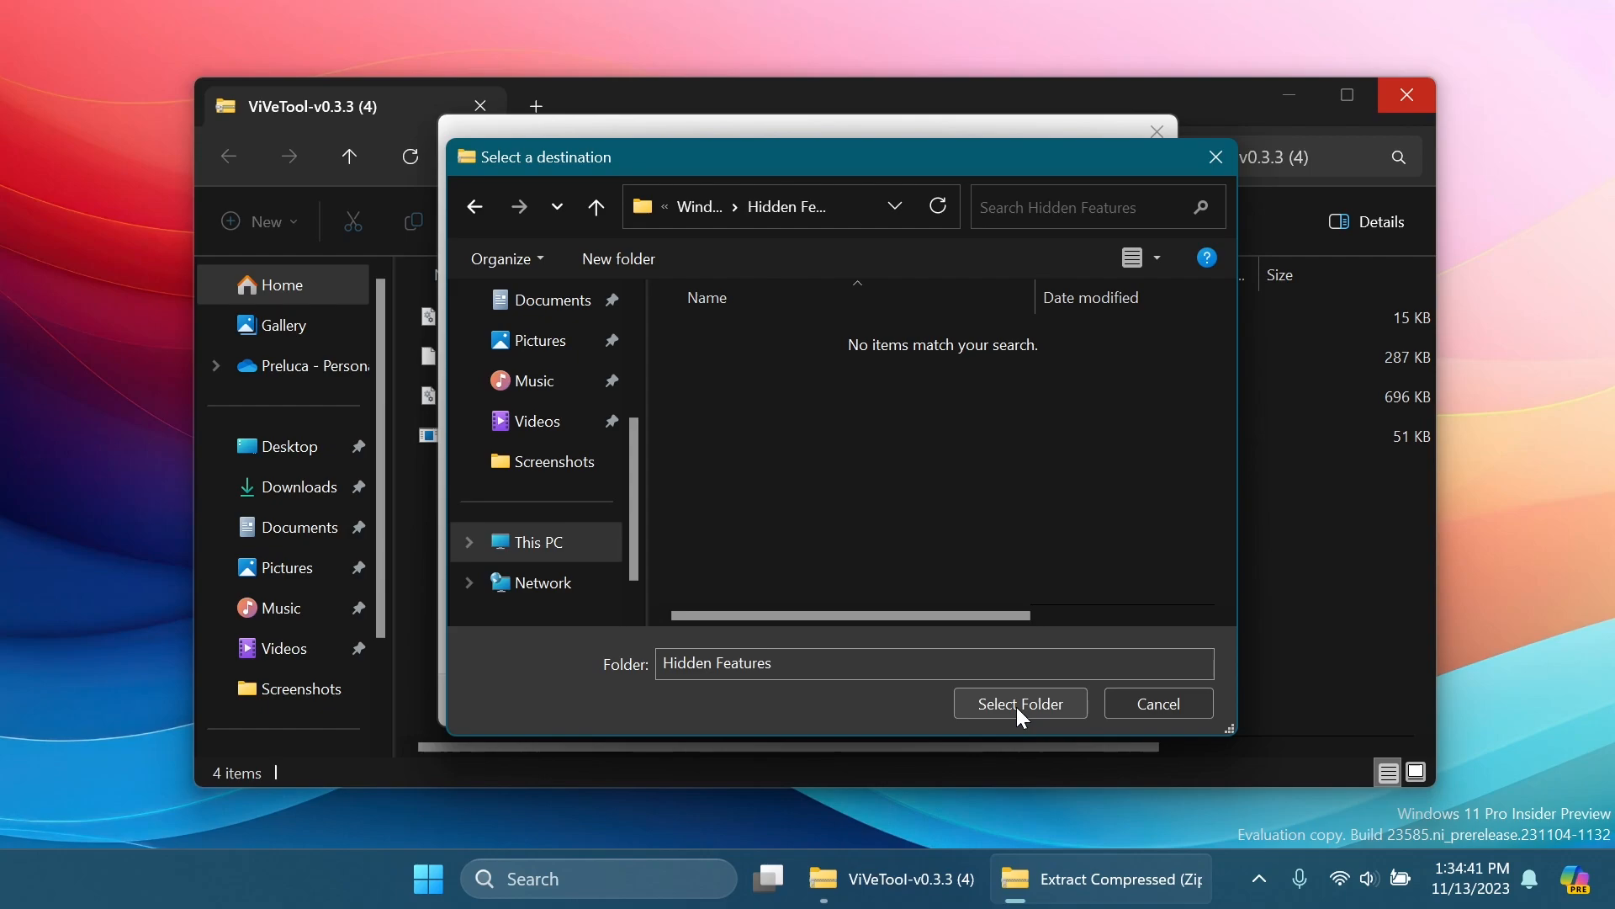
pyautogui.click(1019, 703)
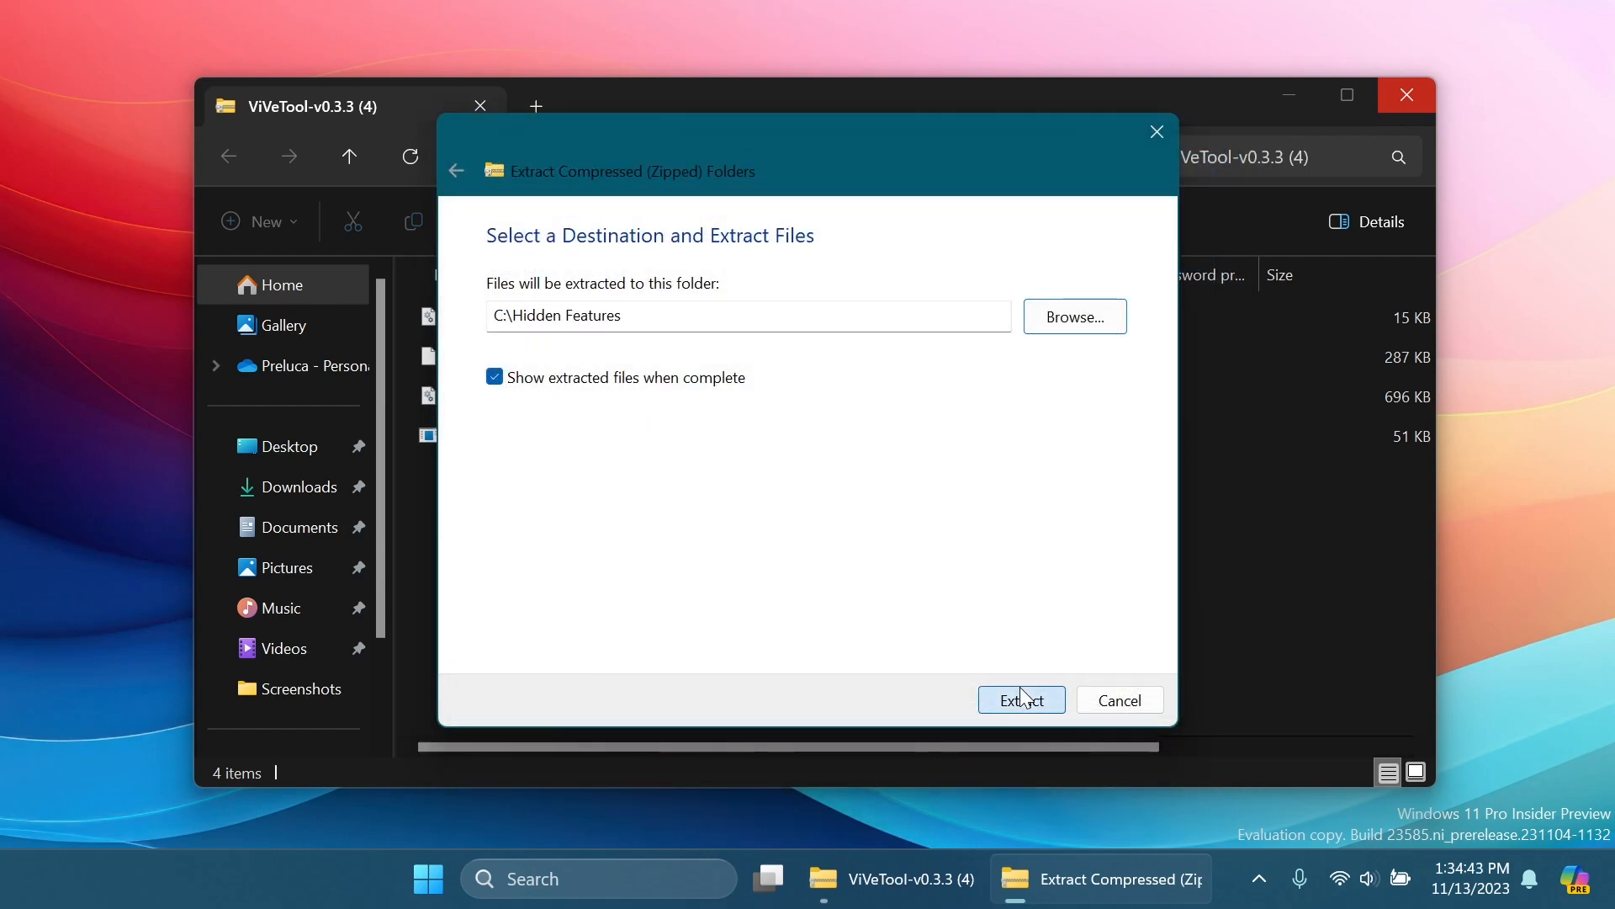
pyautogui.click(1020, 700)
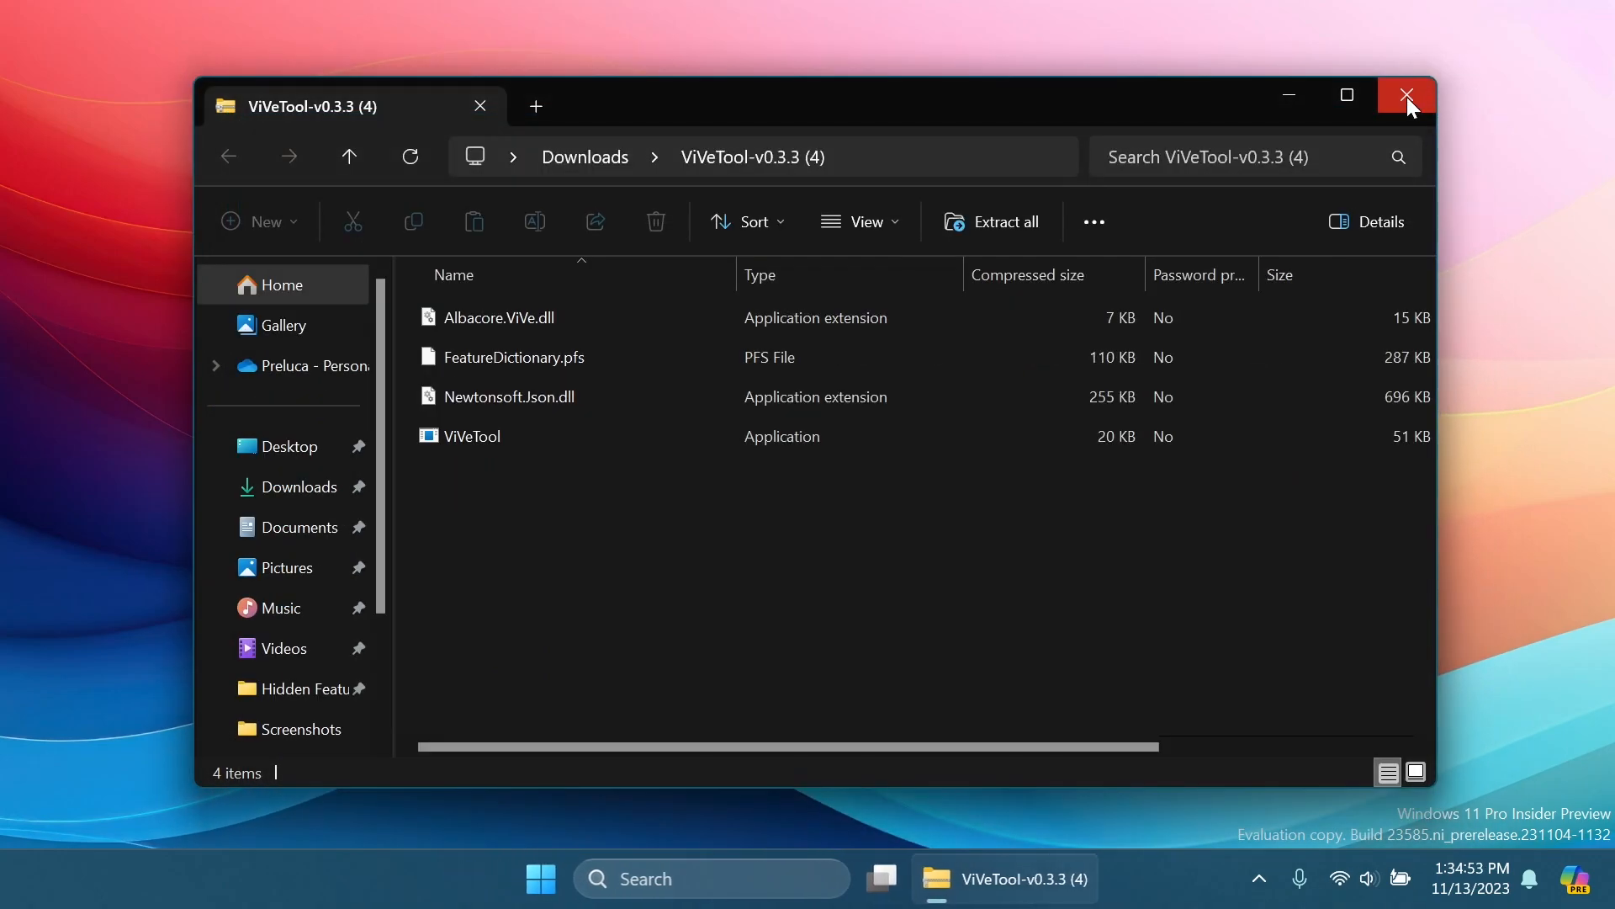
# Close the archive window and launch Command Prompt (cmd) as administrator
pyautogui.click(1405, 94)
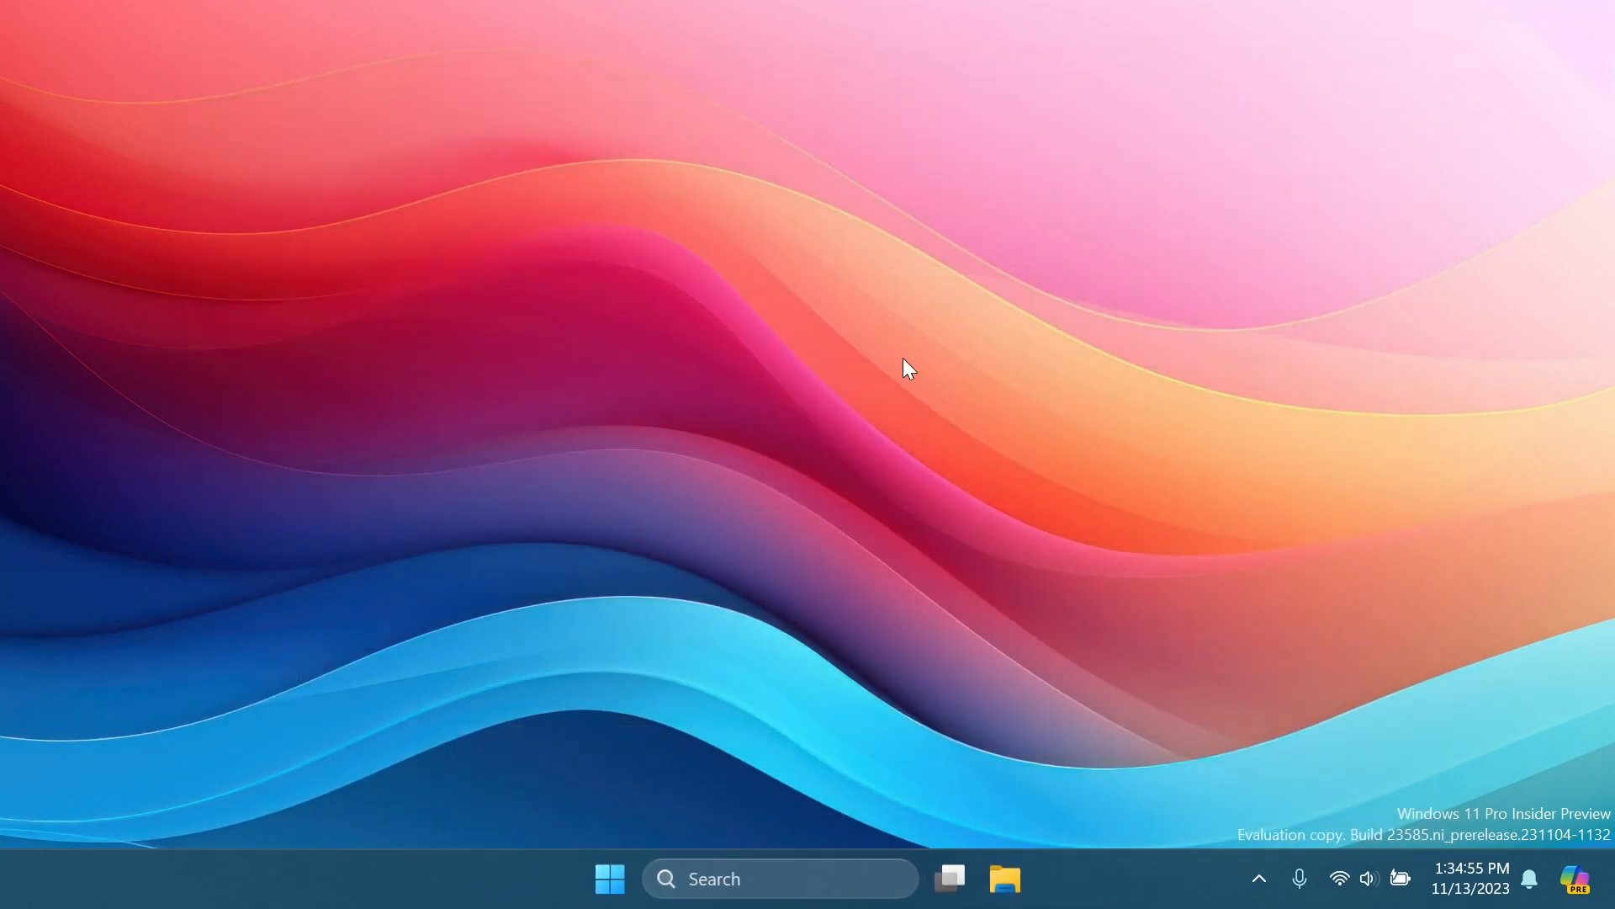
pyautogui.write('cmd')
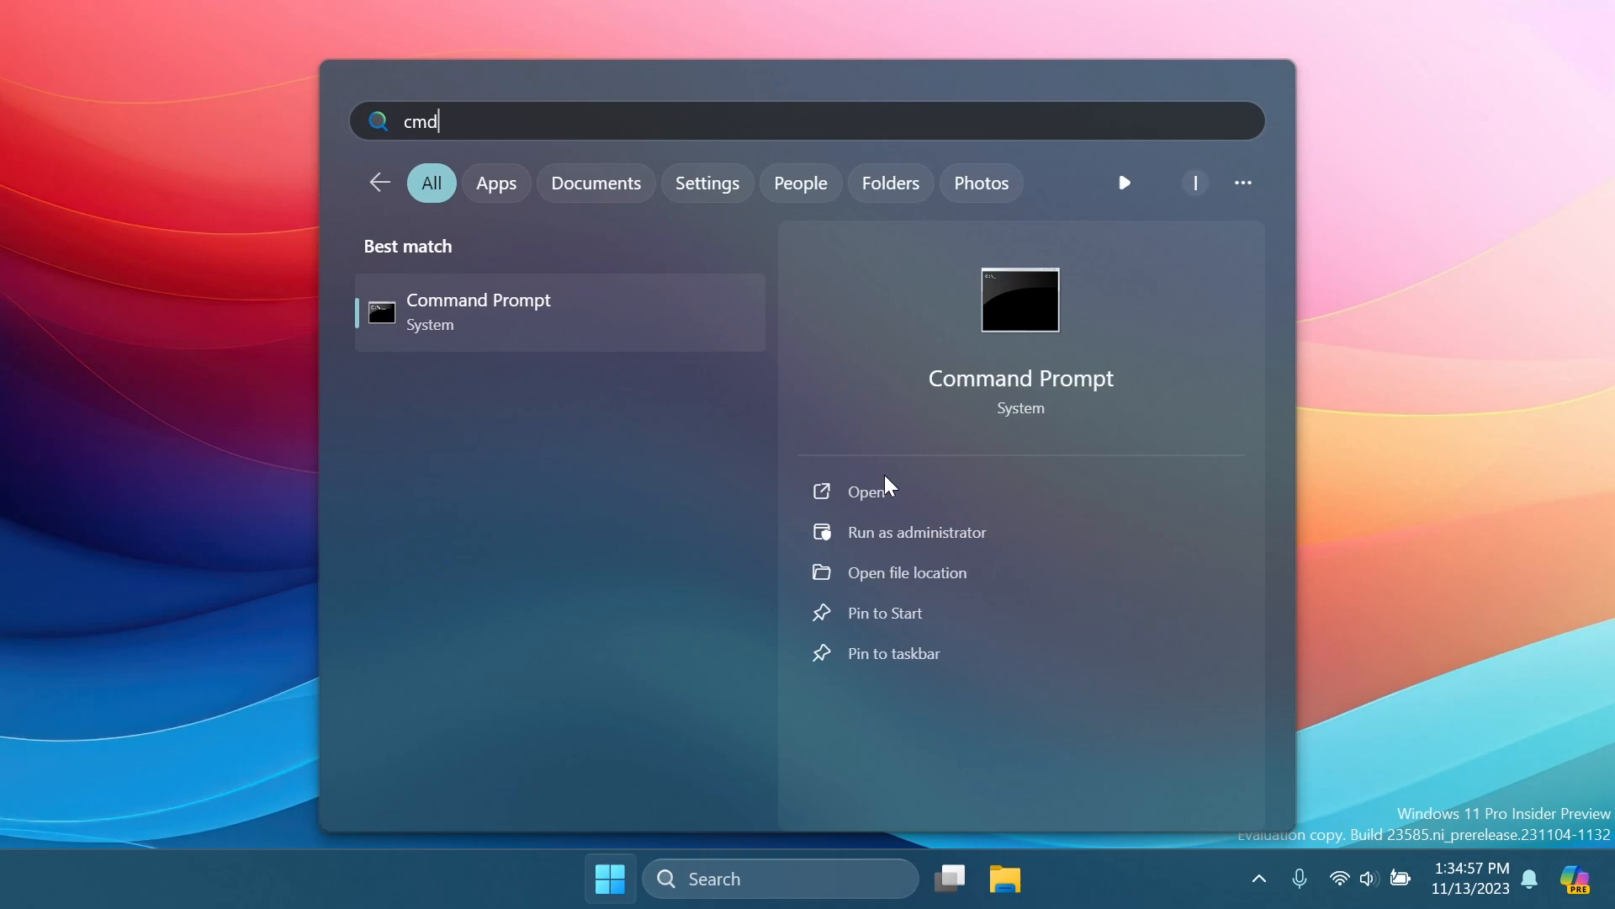
pyautogui.click(915, 532)
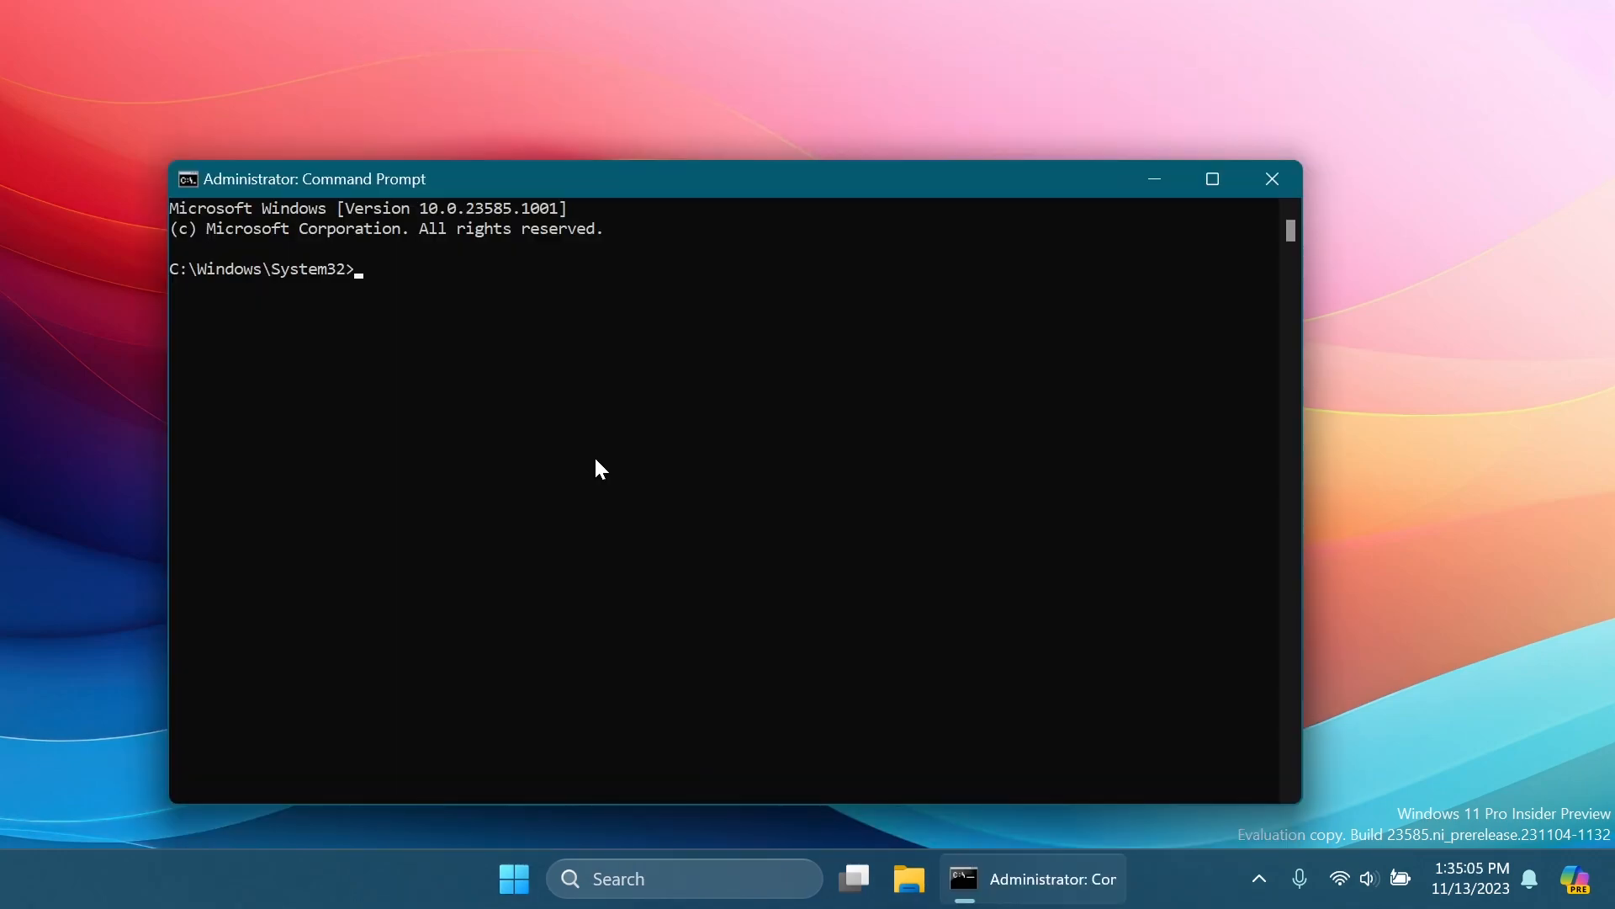
# Change into C:/Hidden Features, enable feature ID 46874360 with vivetool, then close the prompt
pyautogui.write('cd')
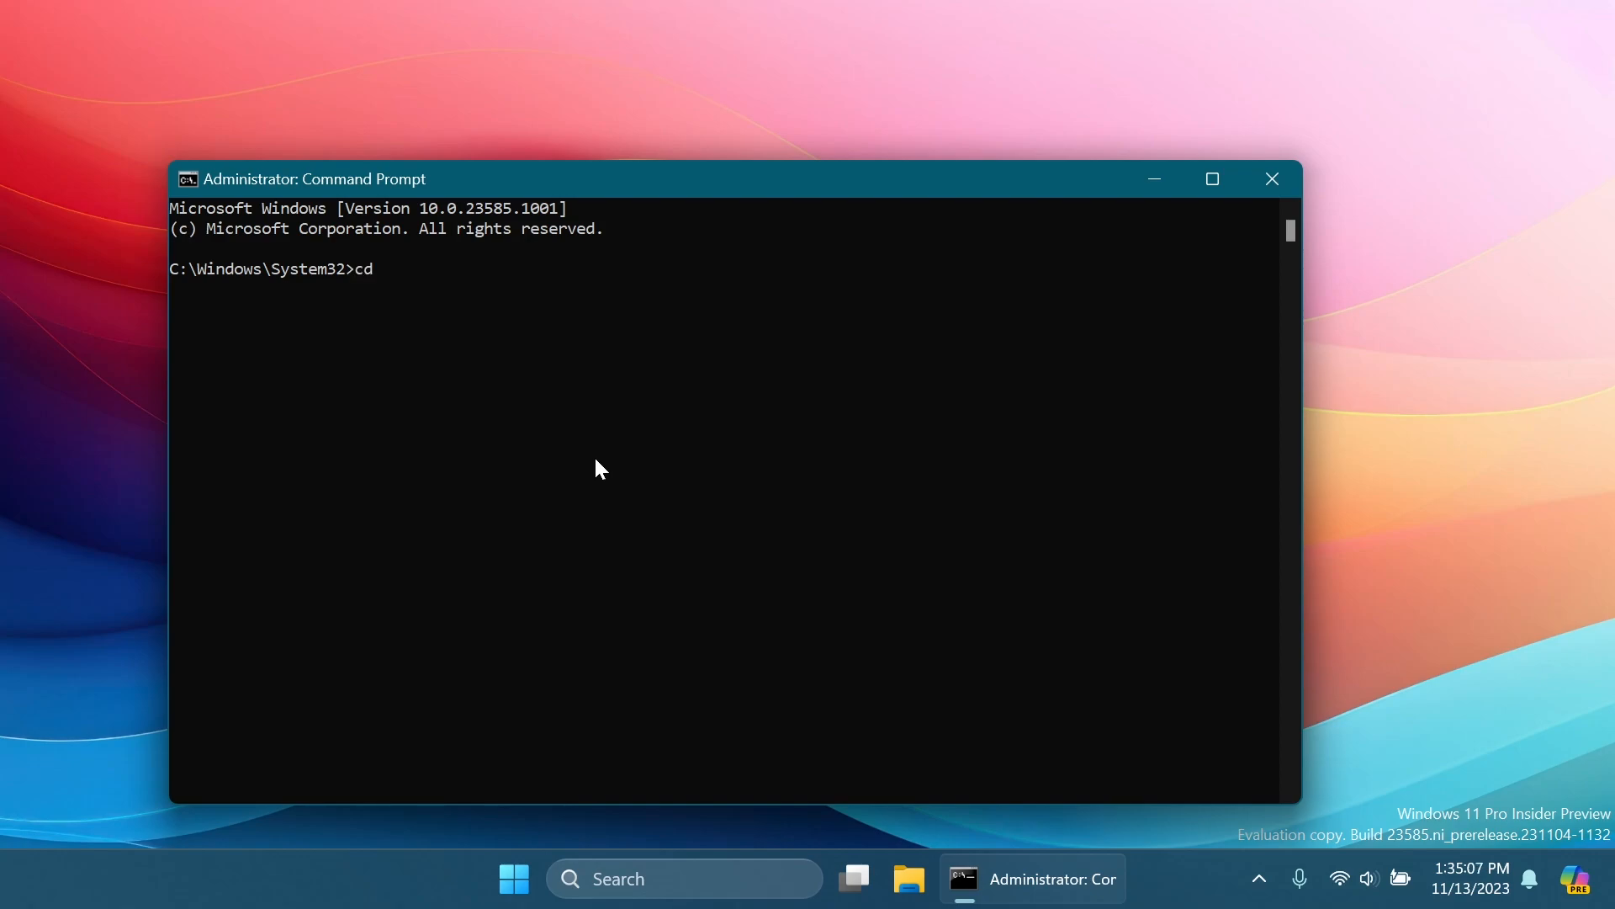
pyautogui.write('C:/Hidden Features')
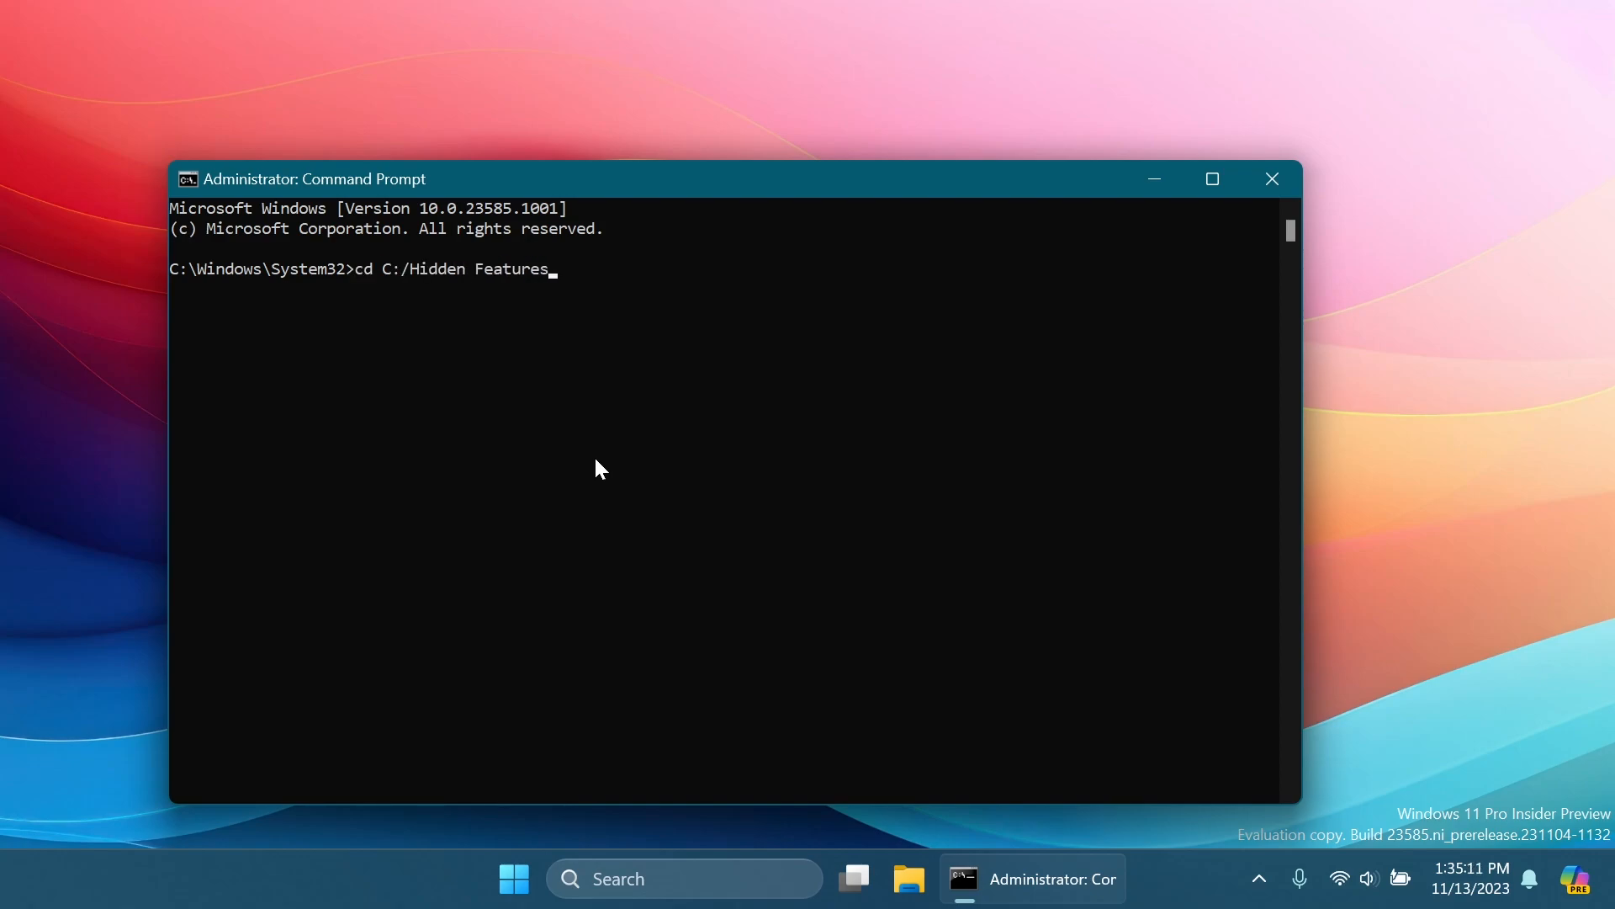
pyautogui.press('Return')
pyautogui.write('vivetool /enable /id:46874360')
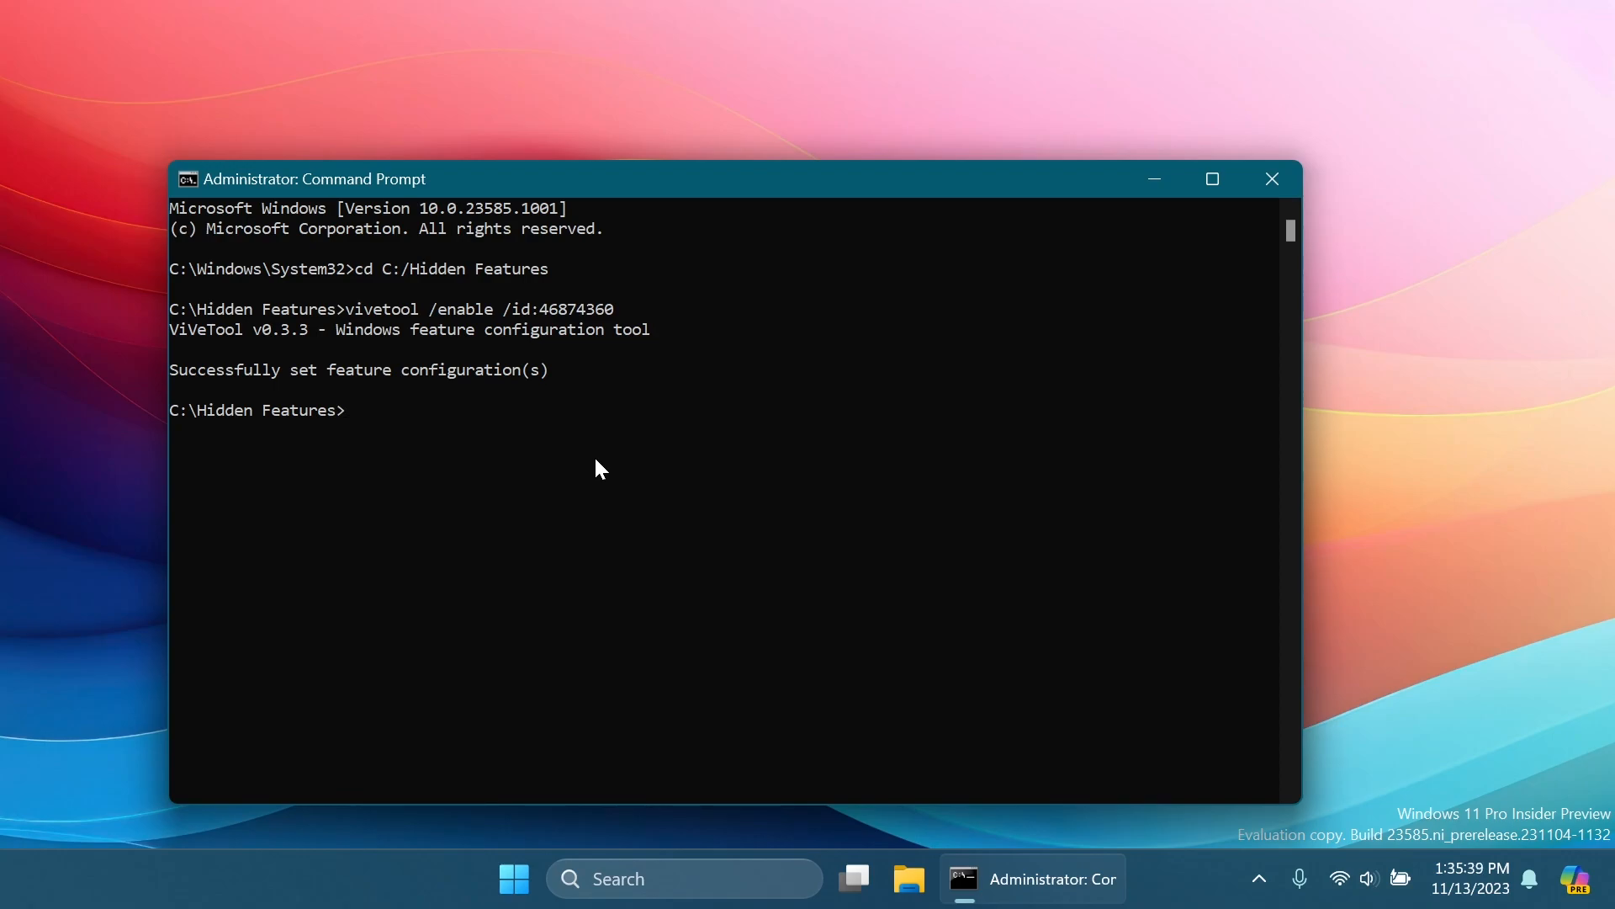
pyautogui.moveTo(708, 415)
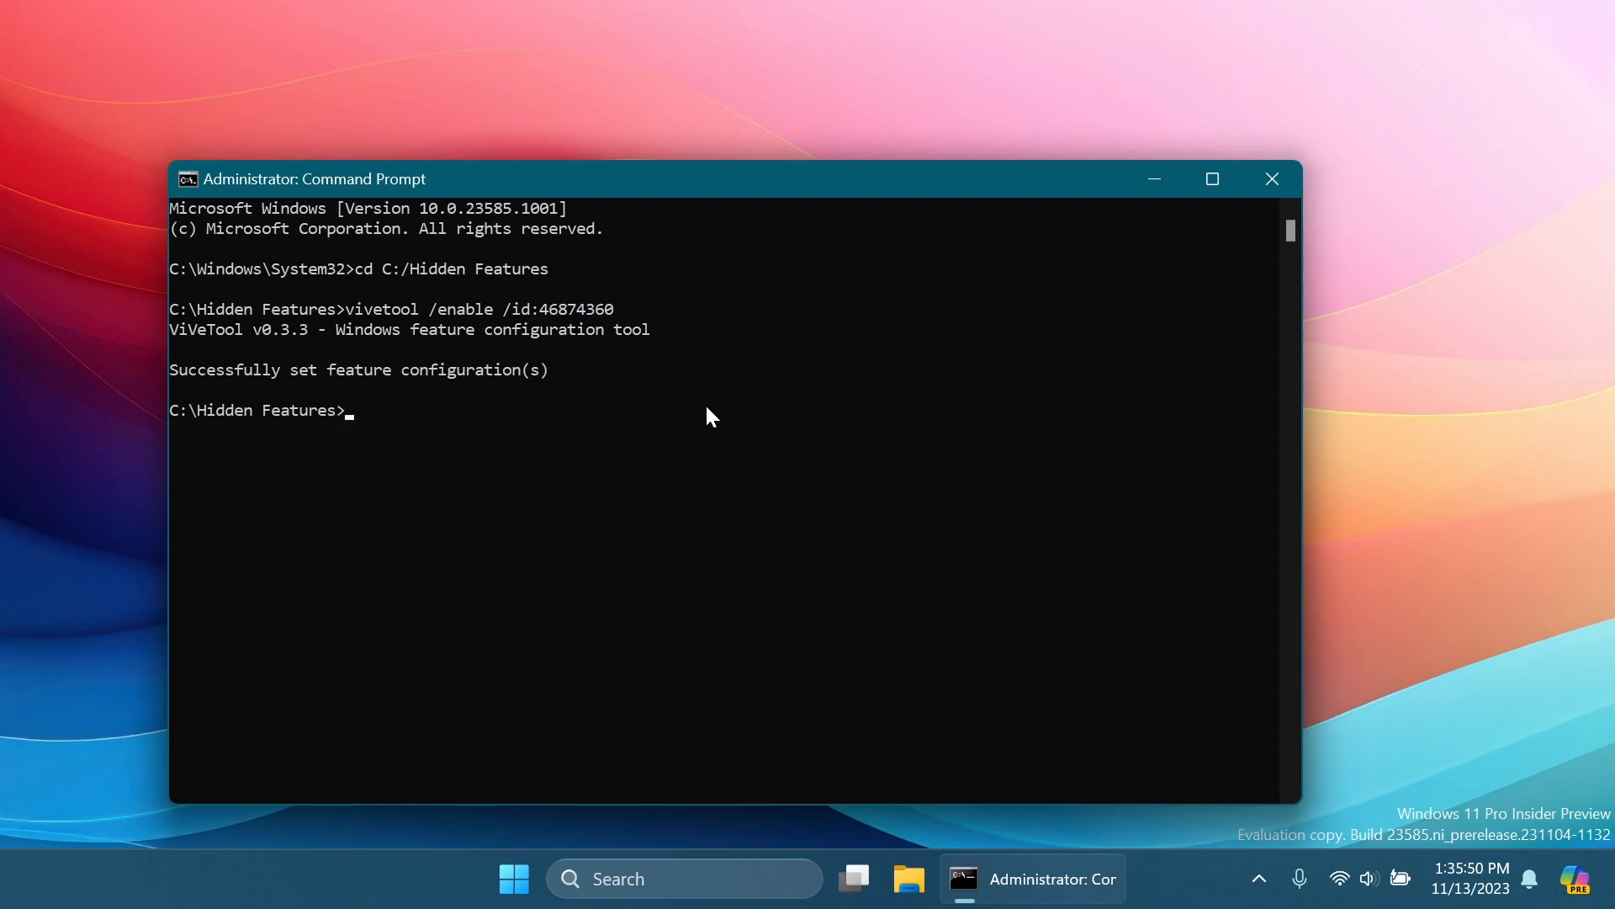
pyautogui.moveTo(771, 378)
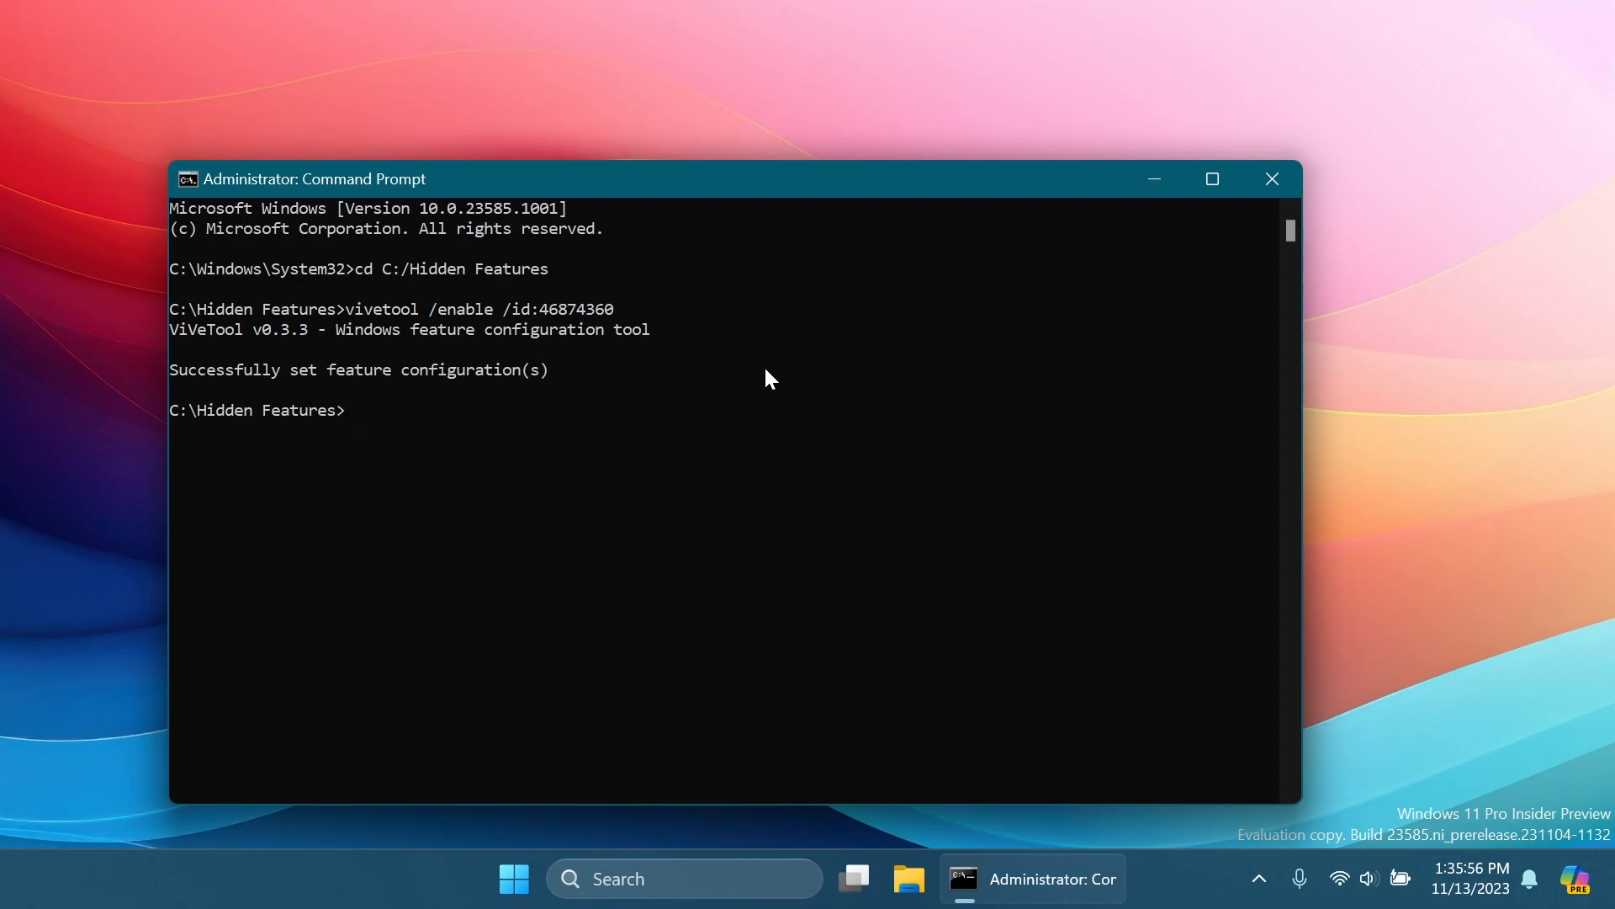
pyautogui.click(1272, 178)
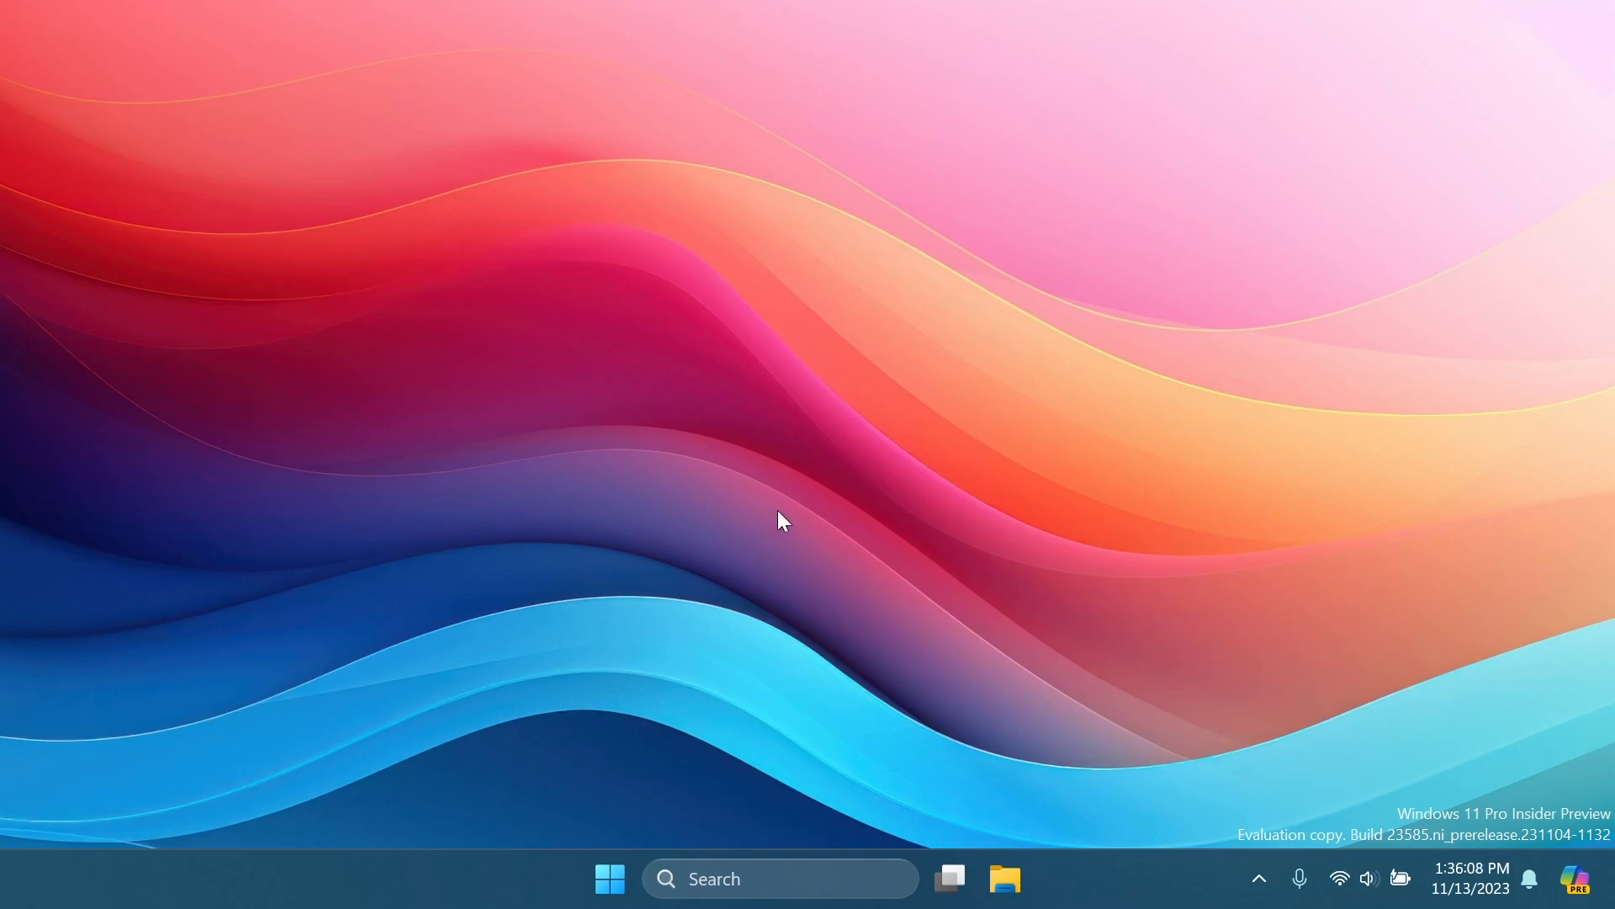
pyautogui.moveTo(1567, 875)
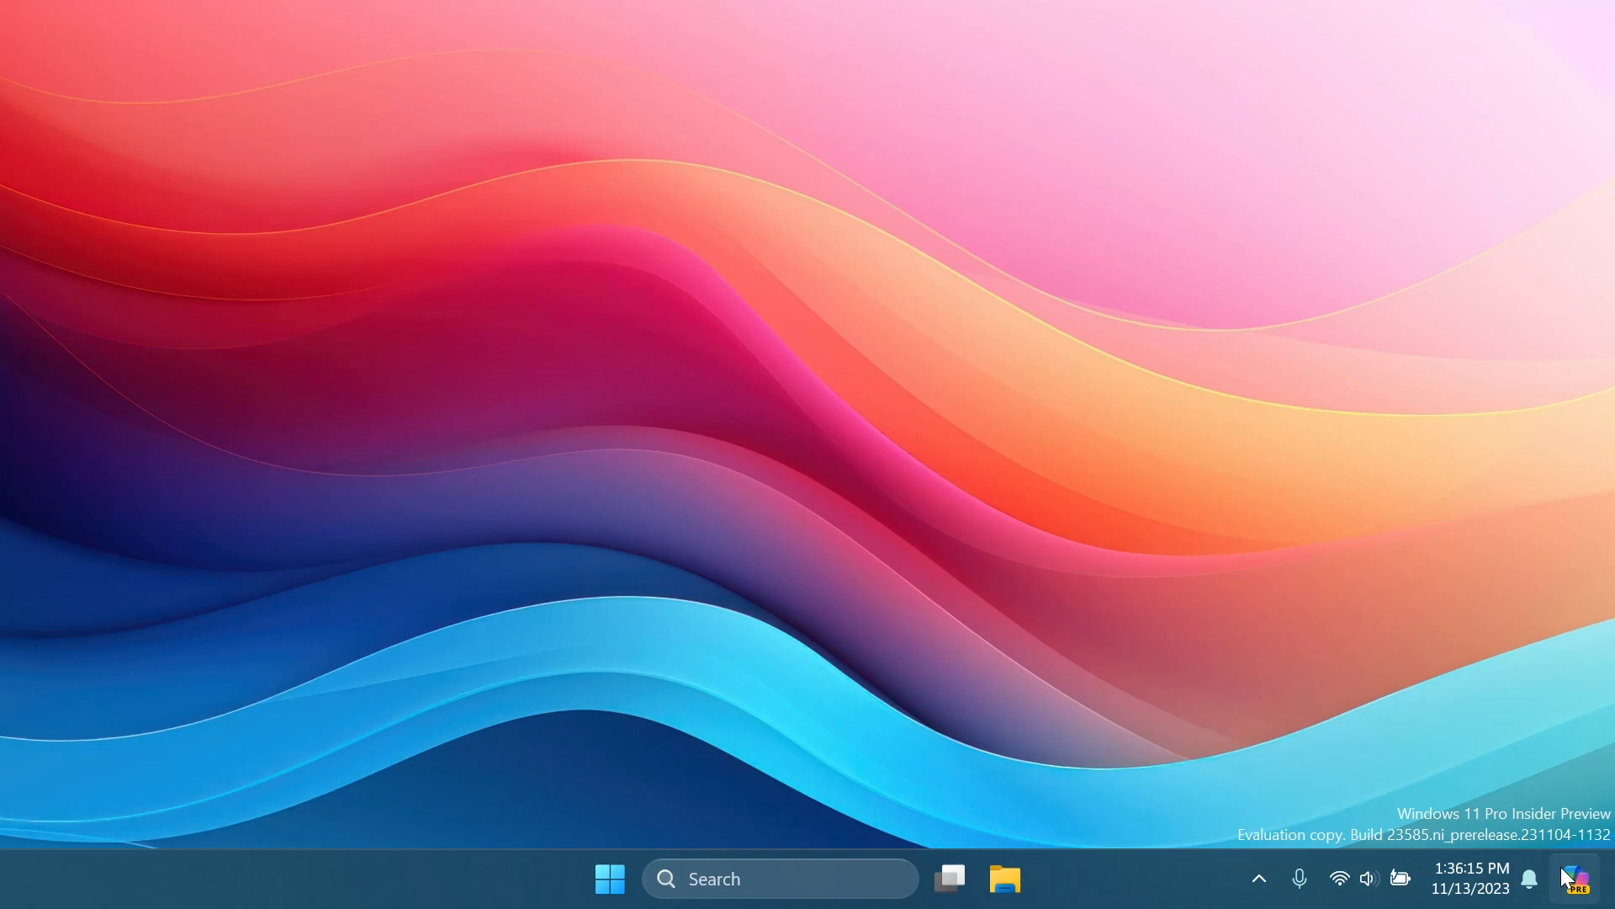
# Toggle the Copilot sidebar open and closed from the tray icon, then bring up the taskbar menu
pyautogui.click(1575, 878)
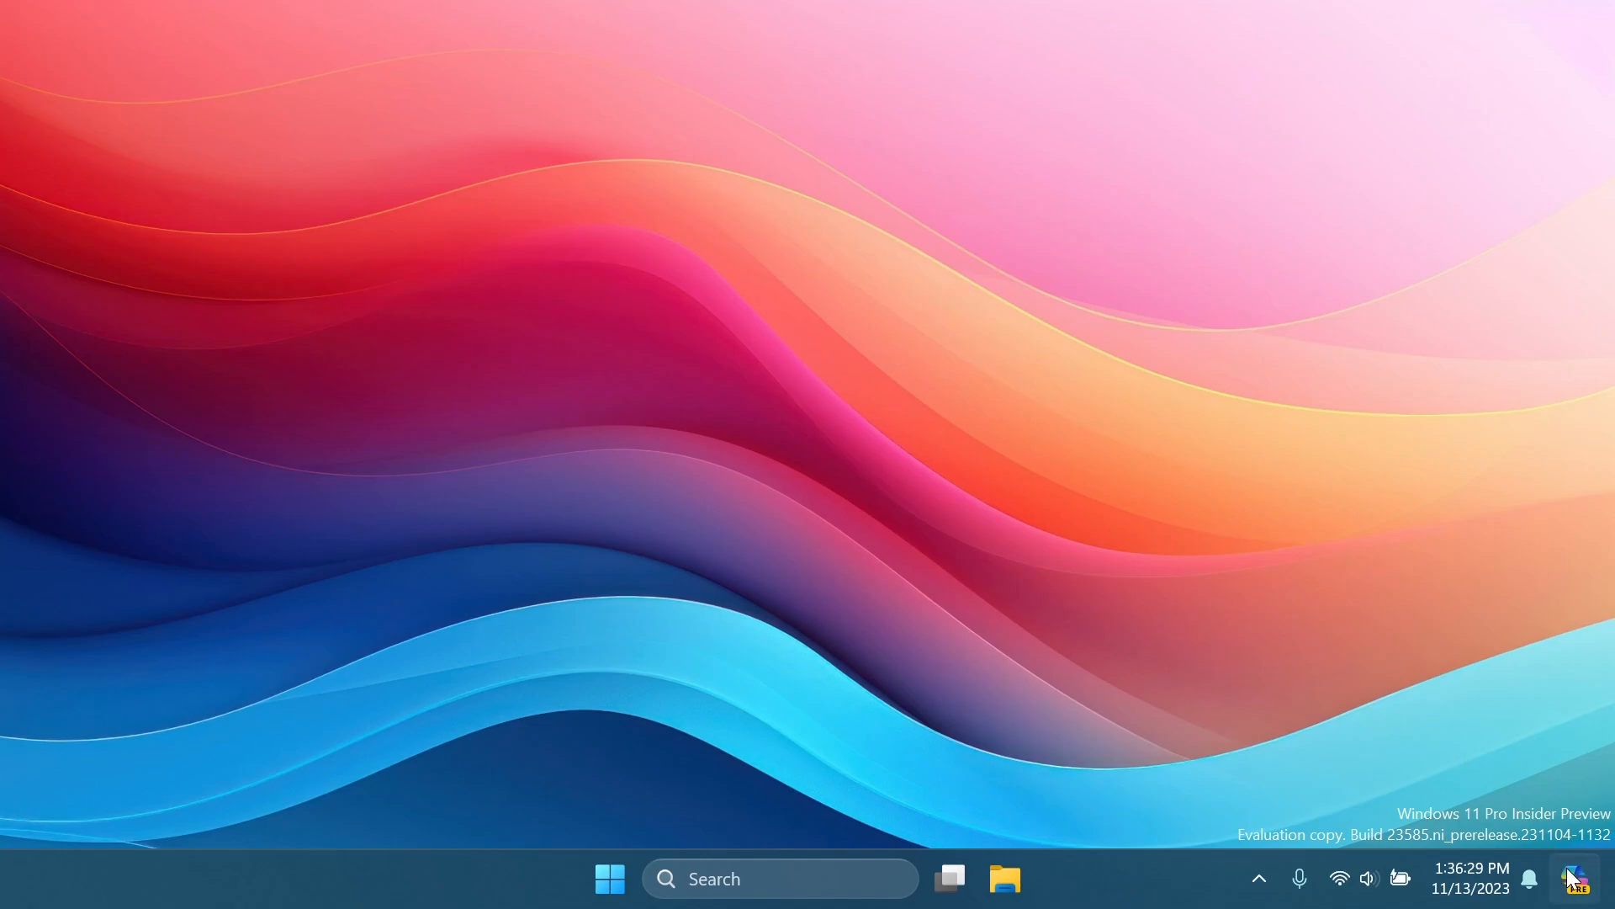
pyautogui.click(1575, 879)
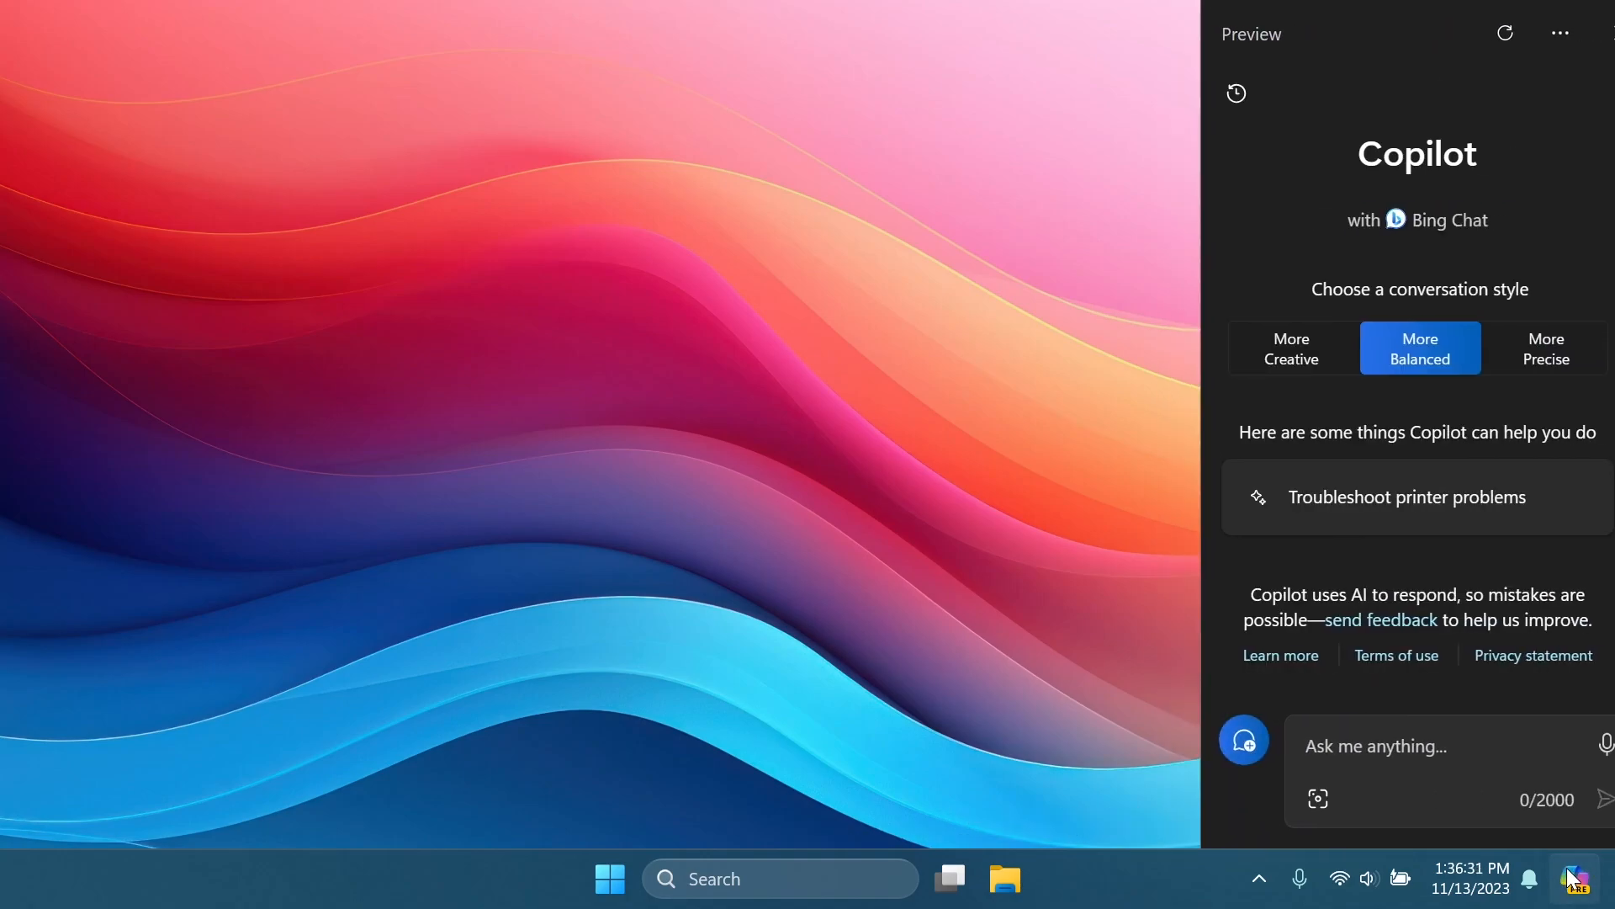
pyautogui.click(1577, 879)
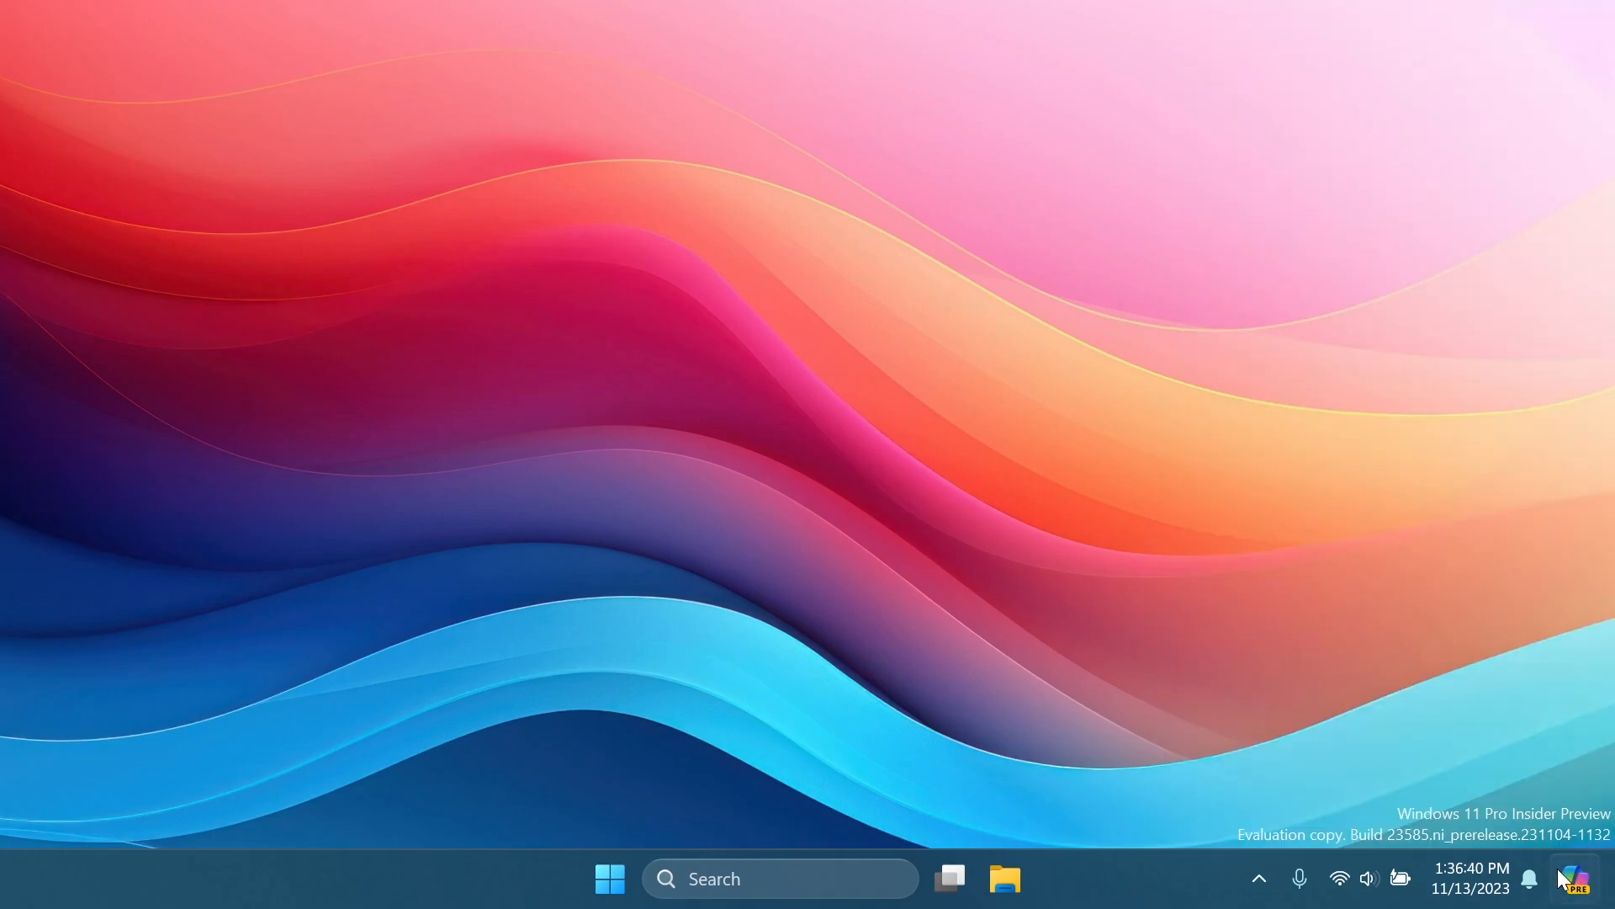
pyautogui.click(1579, 878)
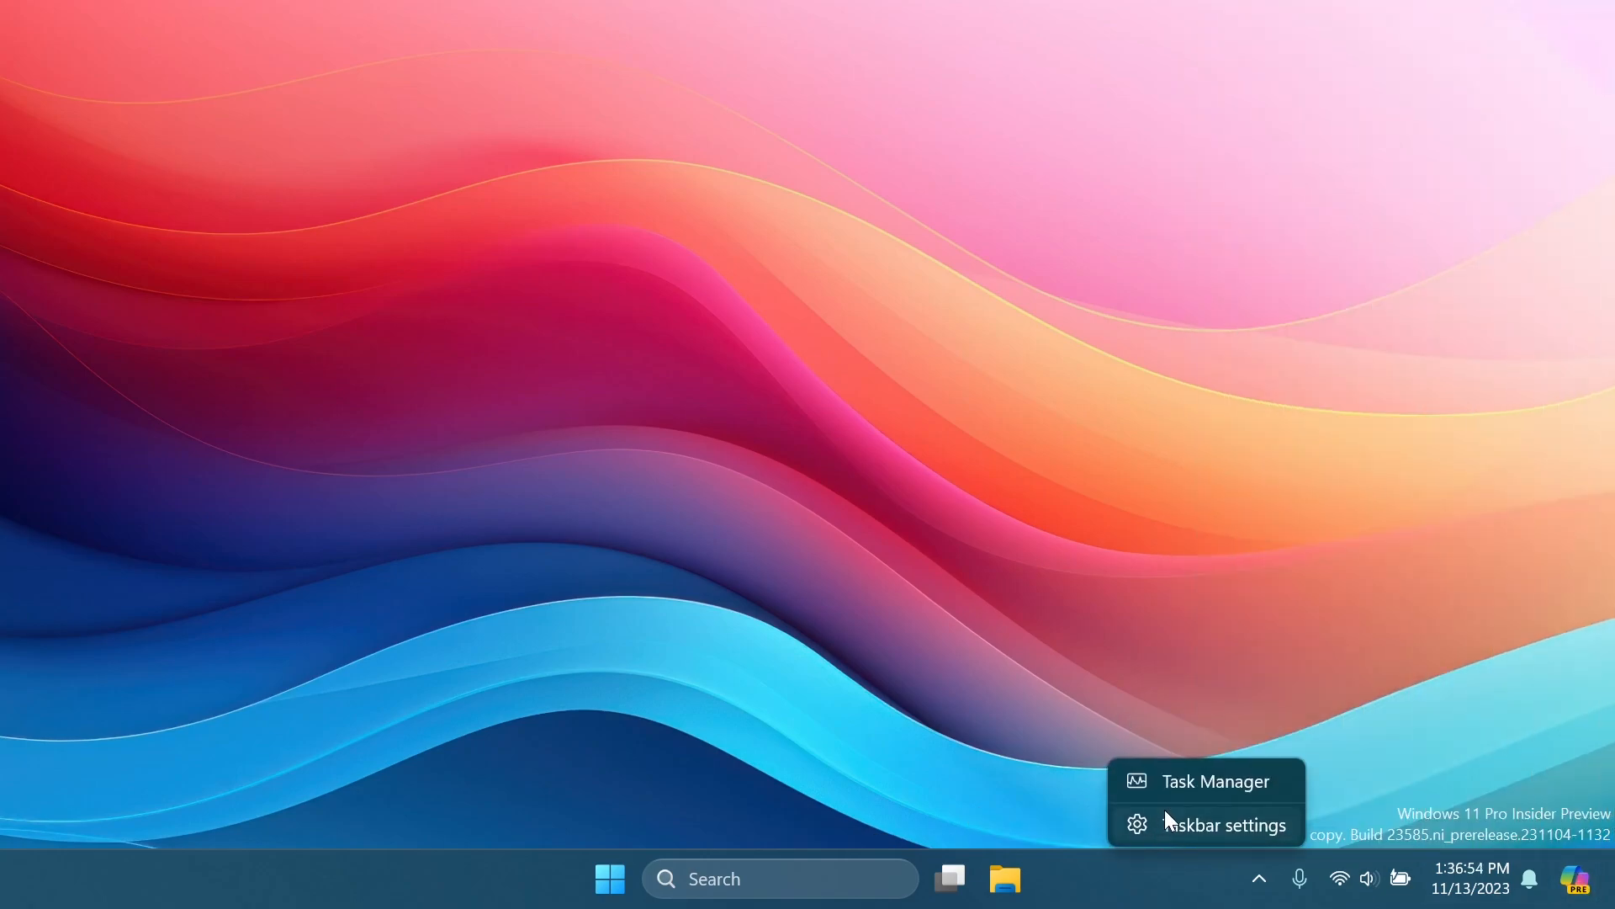
# In Taskbar settings, switch the Copilot (preview) button off and back on
pyautogui.click(1223, 823)
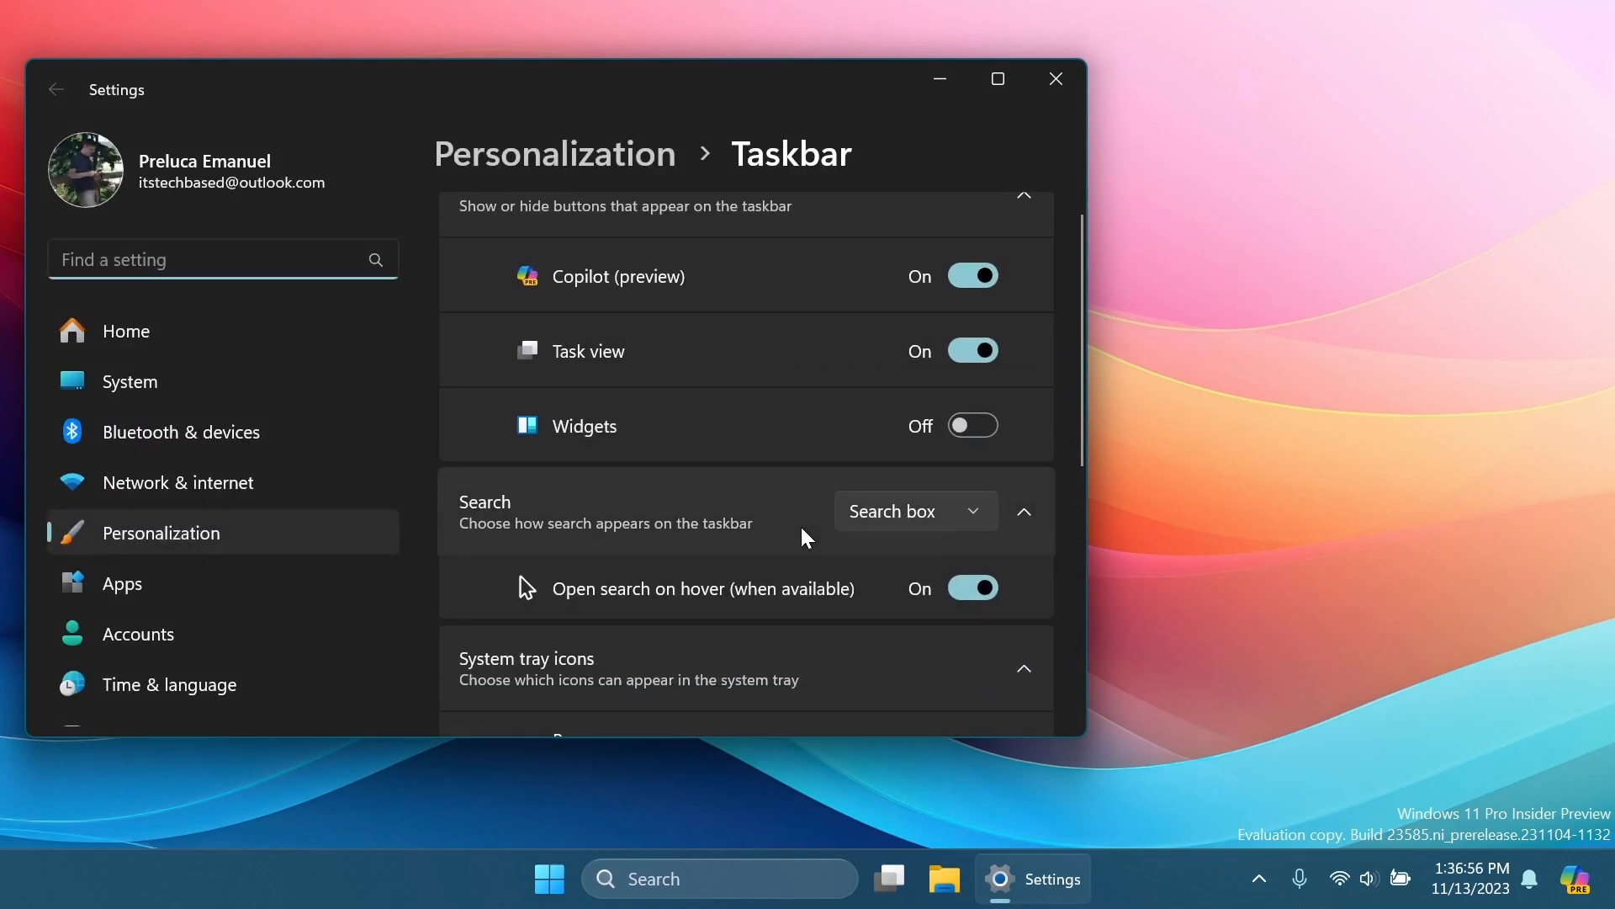
pyautogui.click(971, 275)
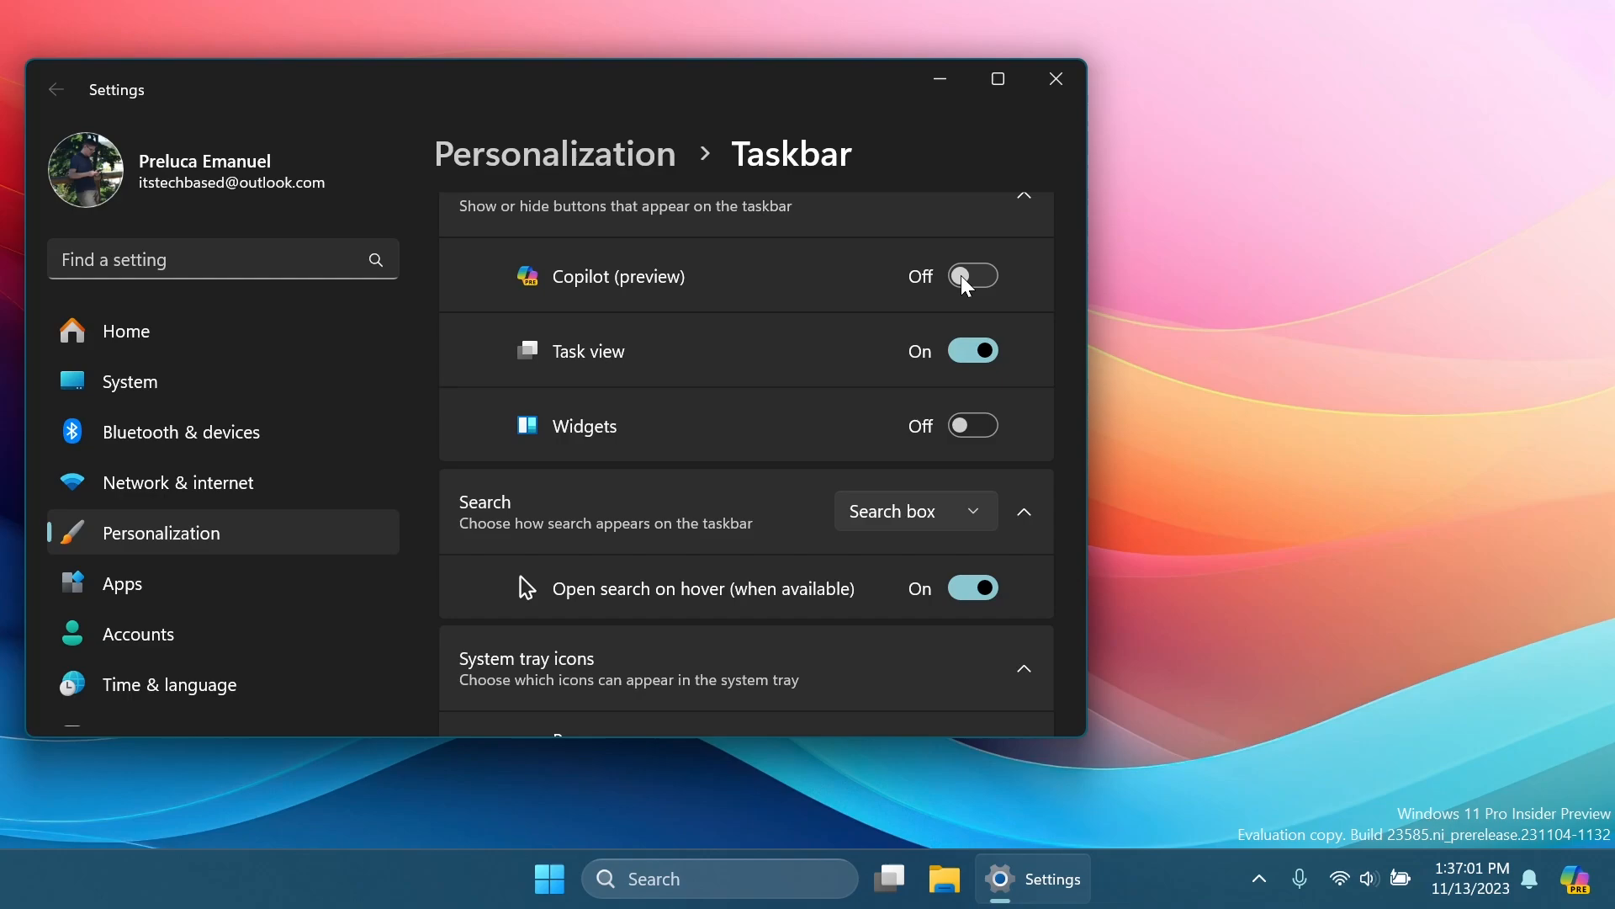
pyautogui.click(970, 275)
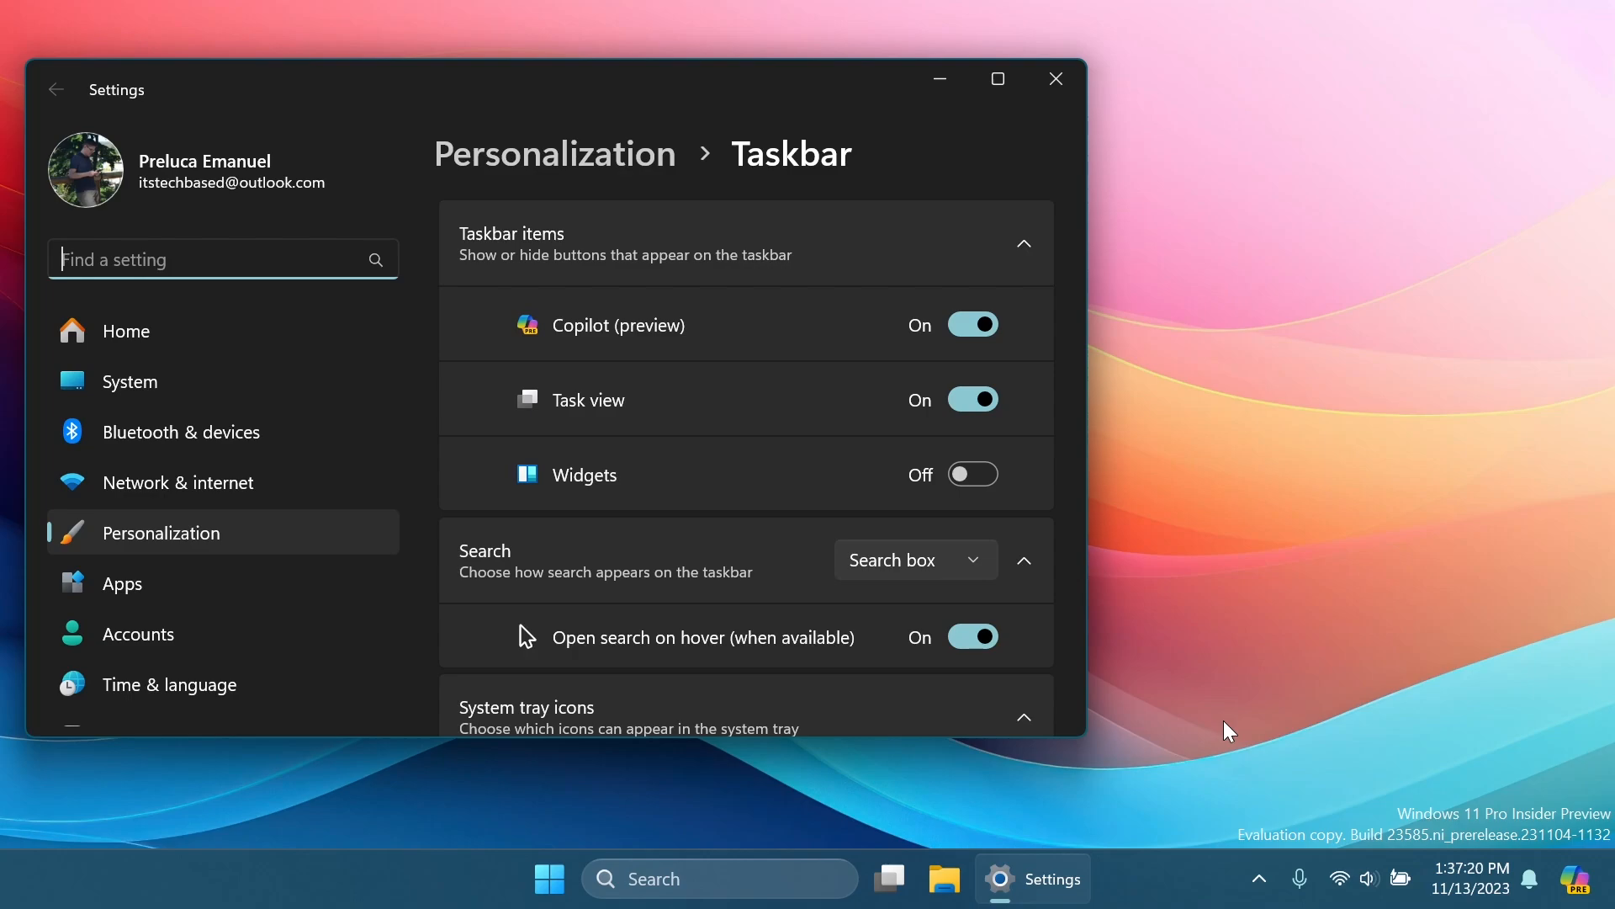
pyautogui.moveTo(1114, 296)
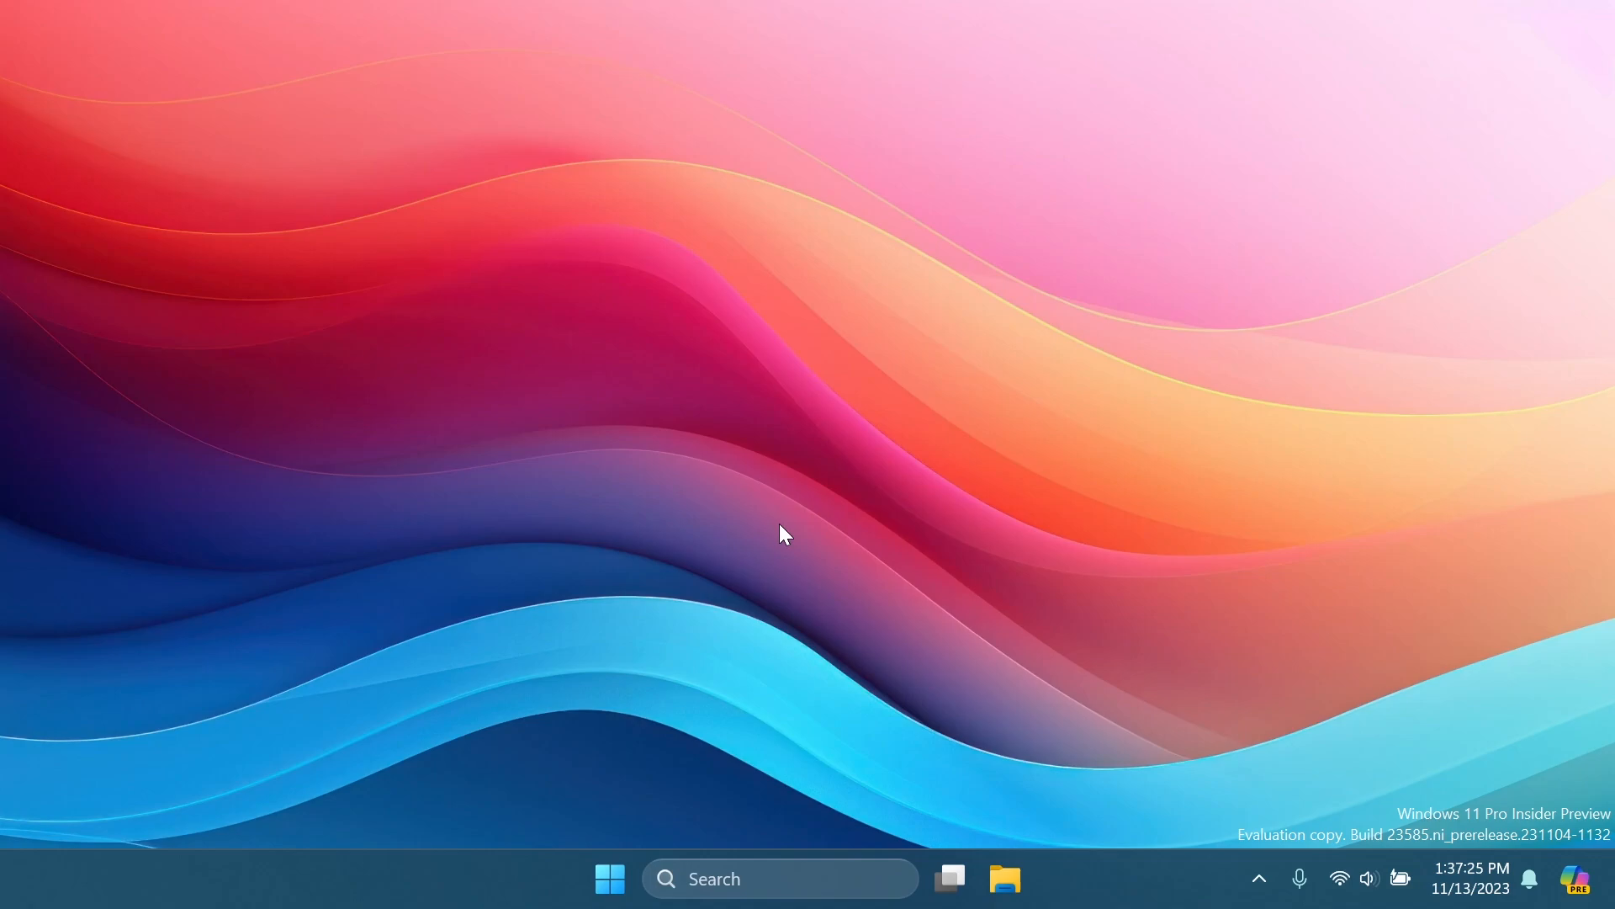
pyautogui.moveTo(818, 760)
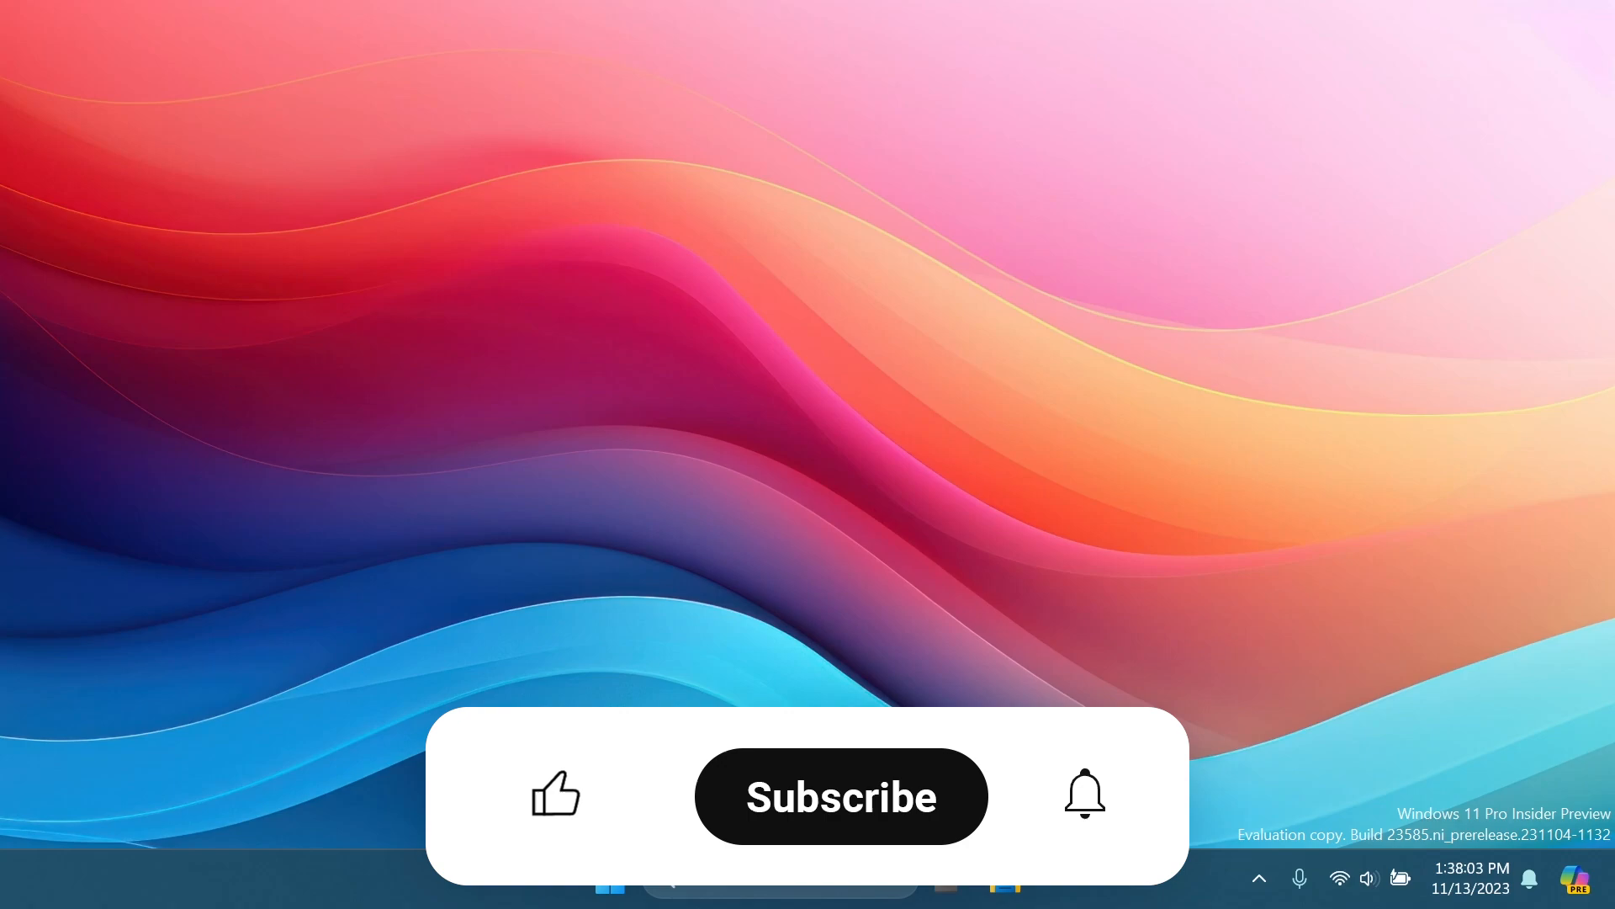
pyautogui.click(553, 794)
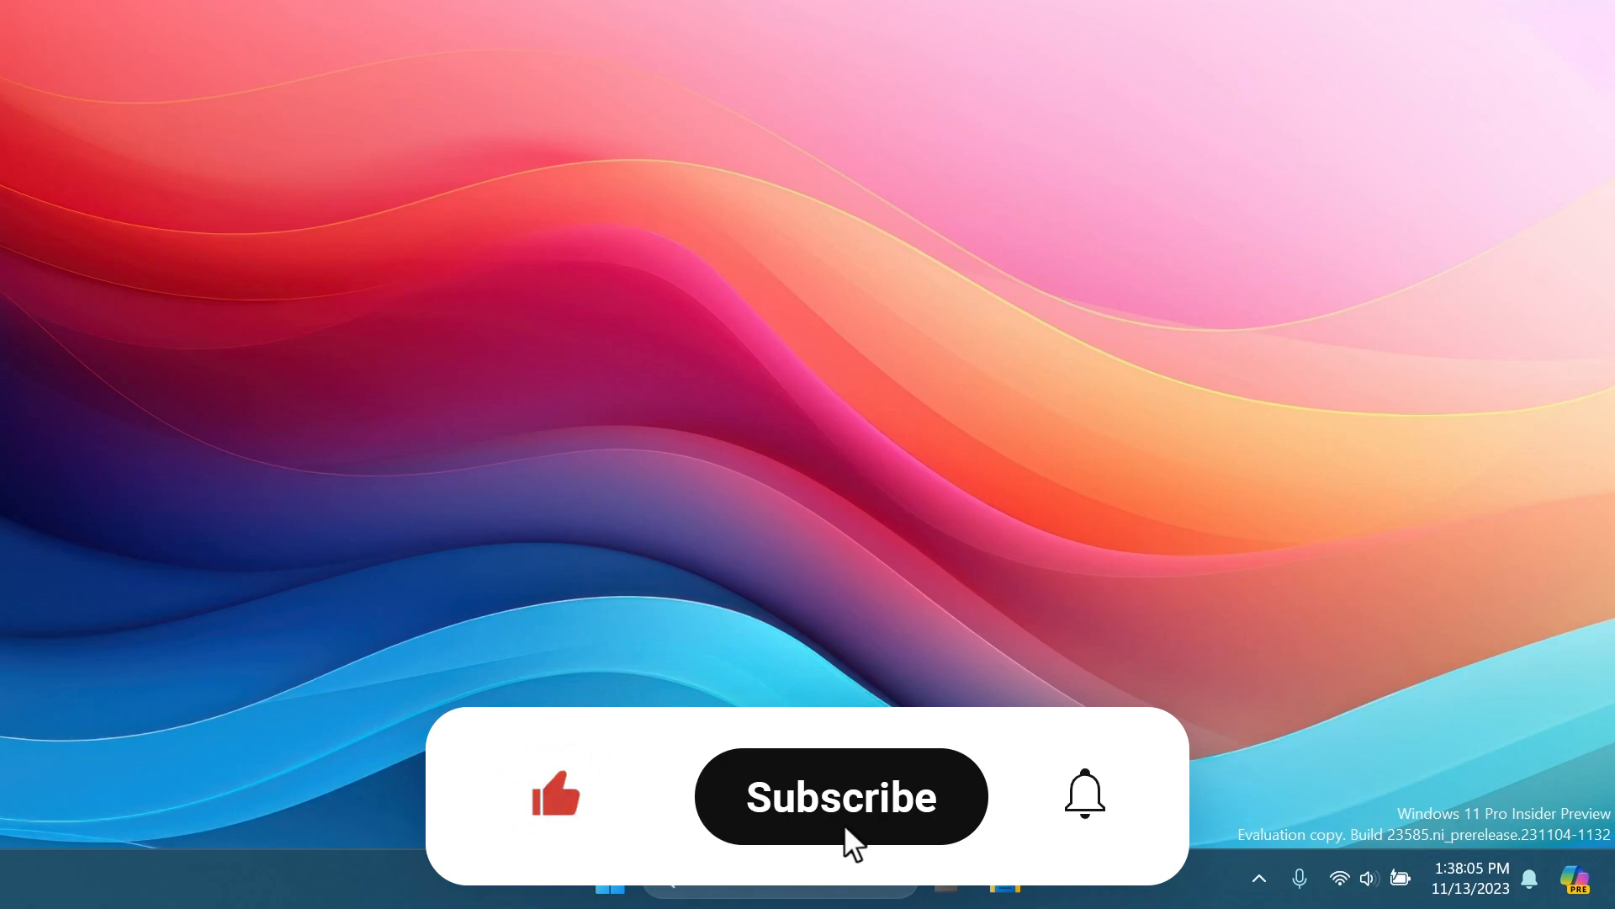
pyautogui.click(841, 796)
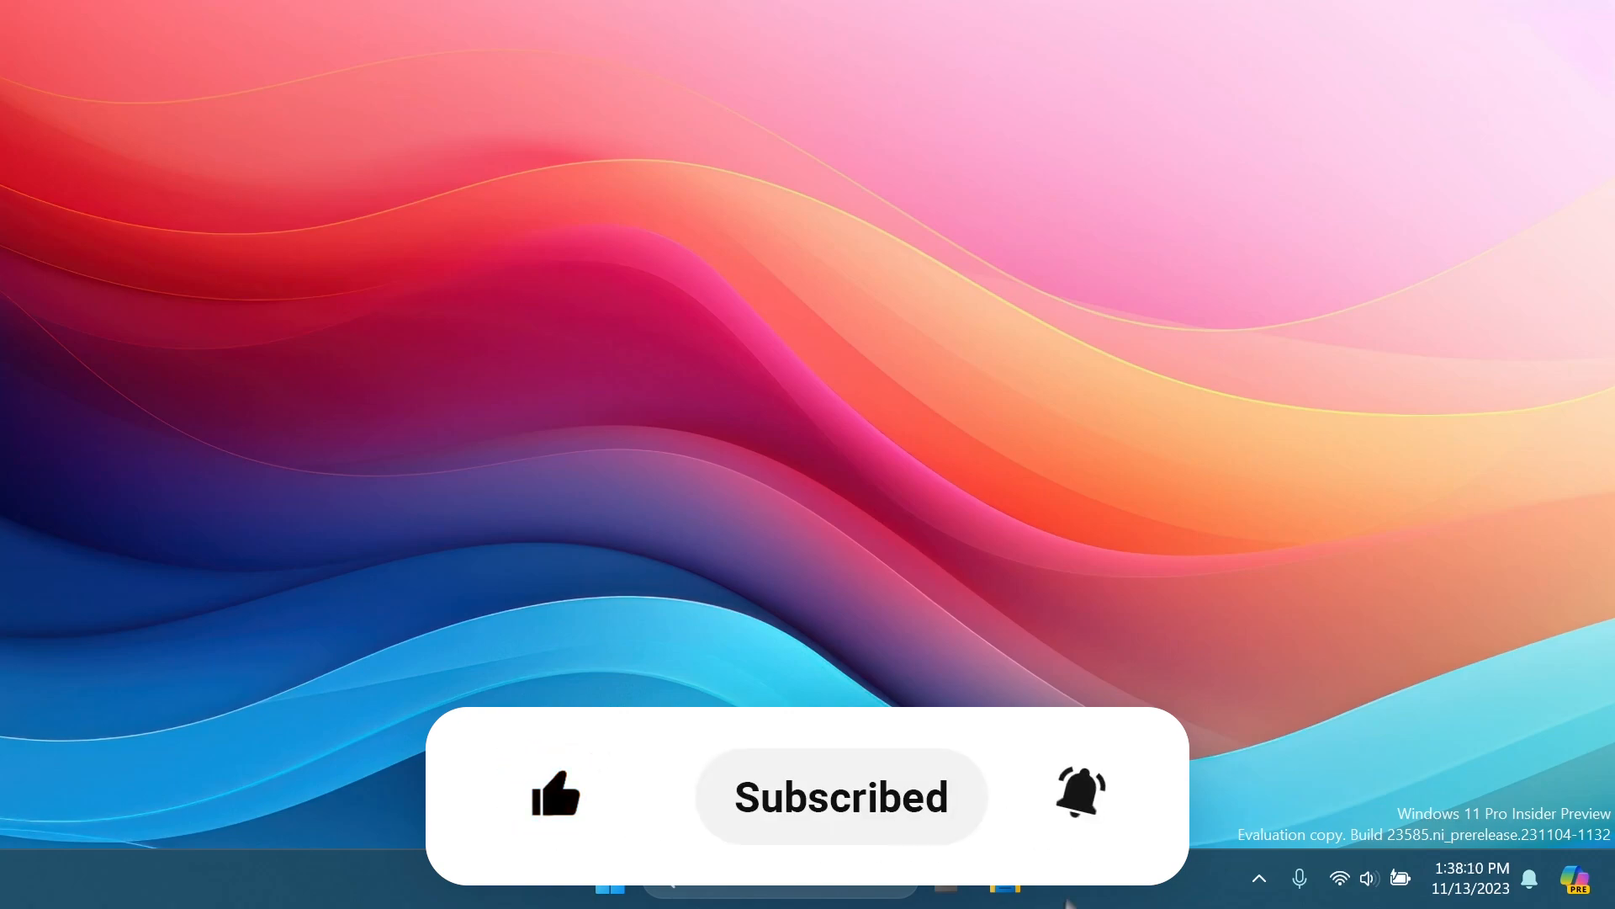